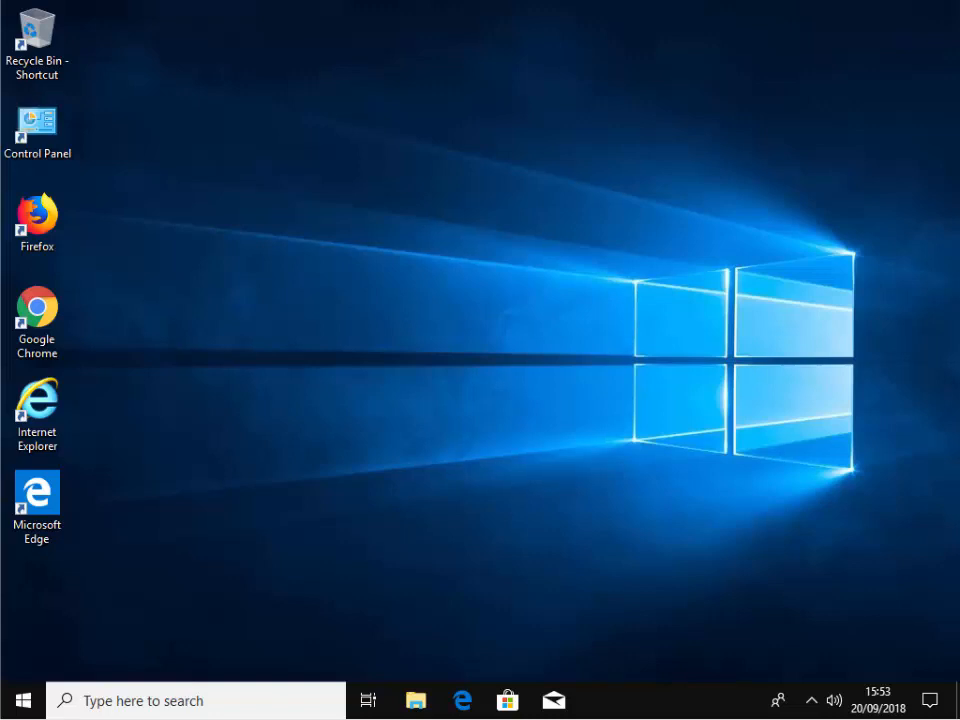
pyautogui.moveTo(250, 645)
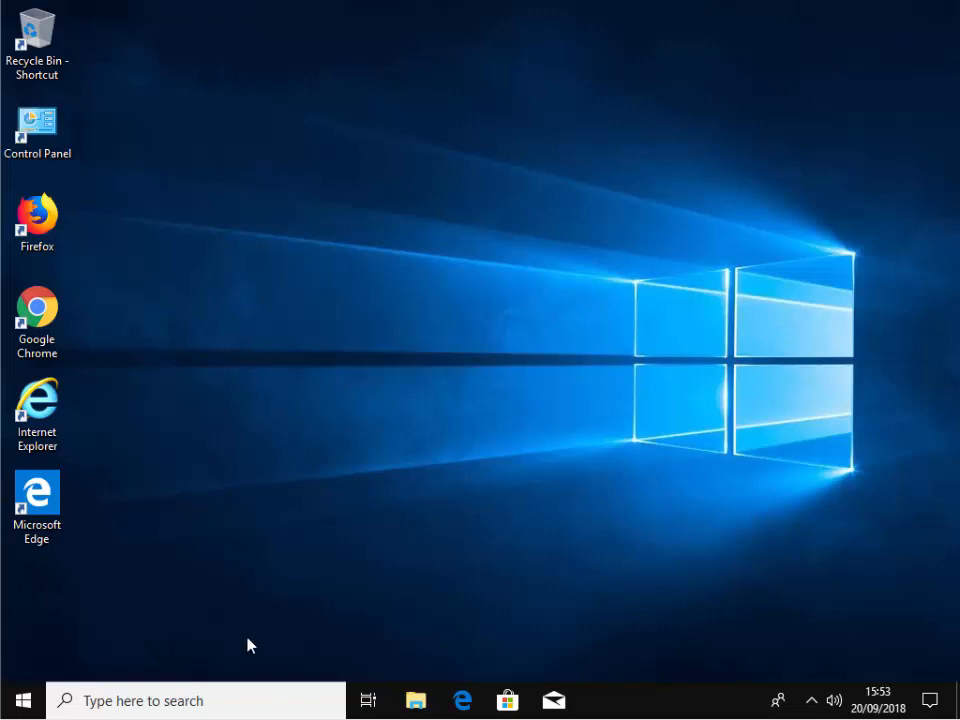
pyautogui.moveTo(105, 687)
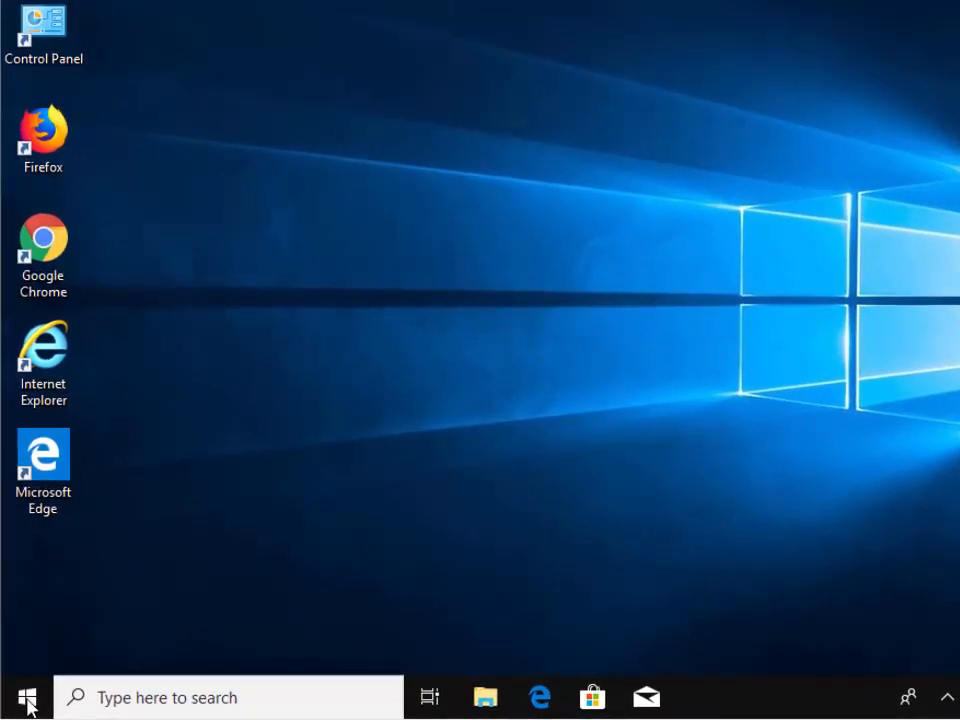
# Search the Start menu for 'control panel' and launch the Control Panel app
pyautogui.click(27, 697)
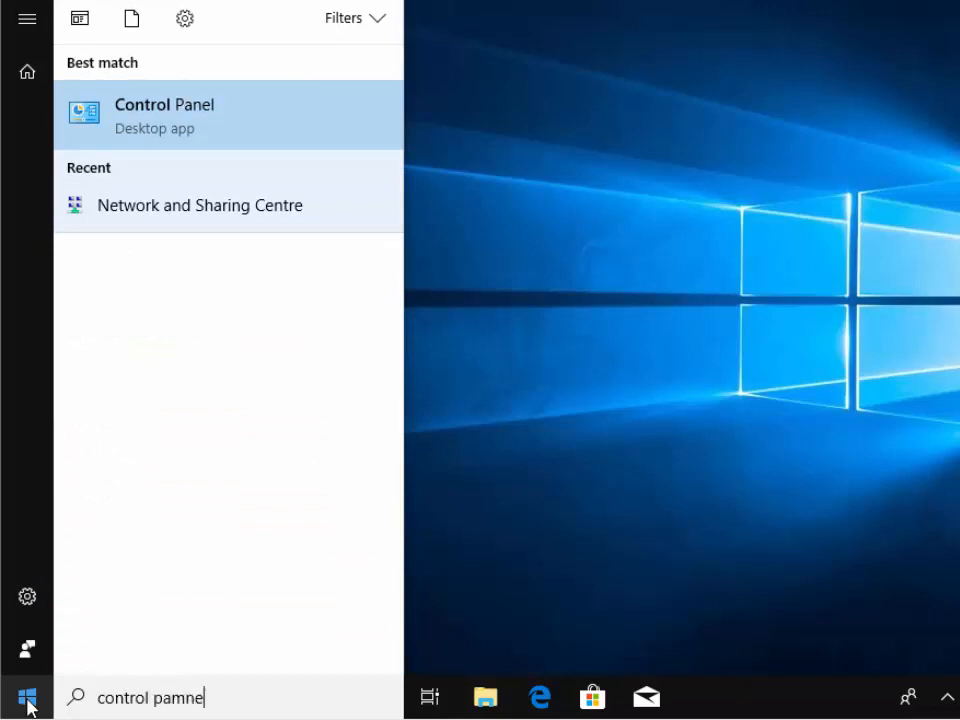
pyautogui.write('control pana')
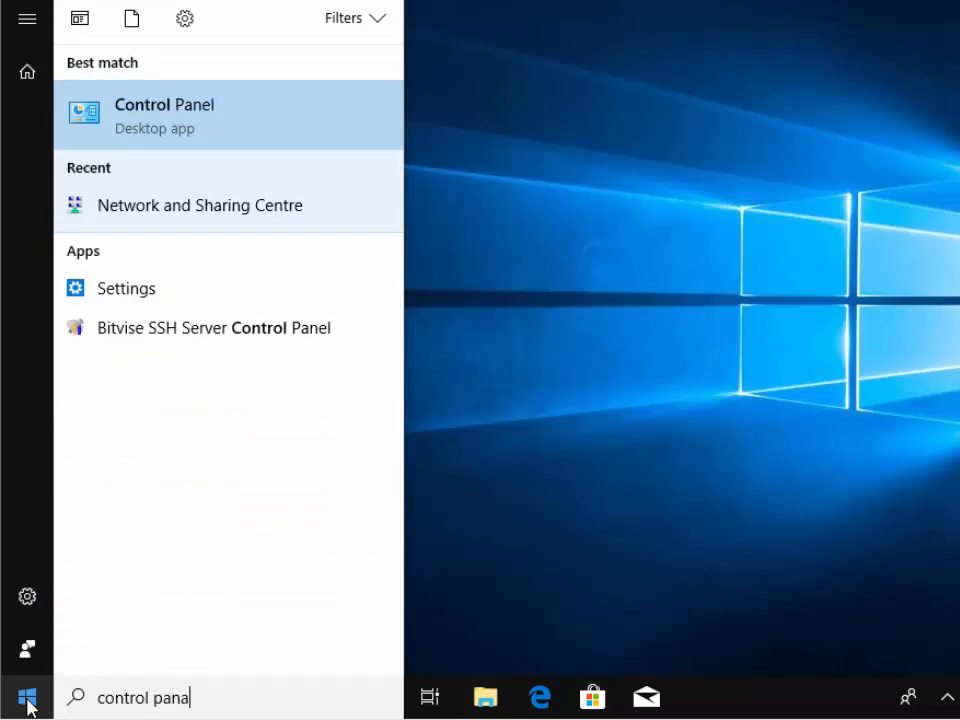
pyautogui.write('l')
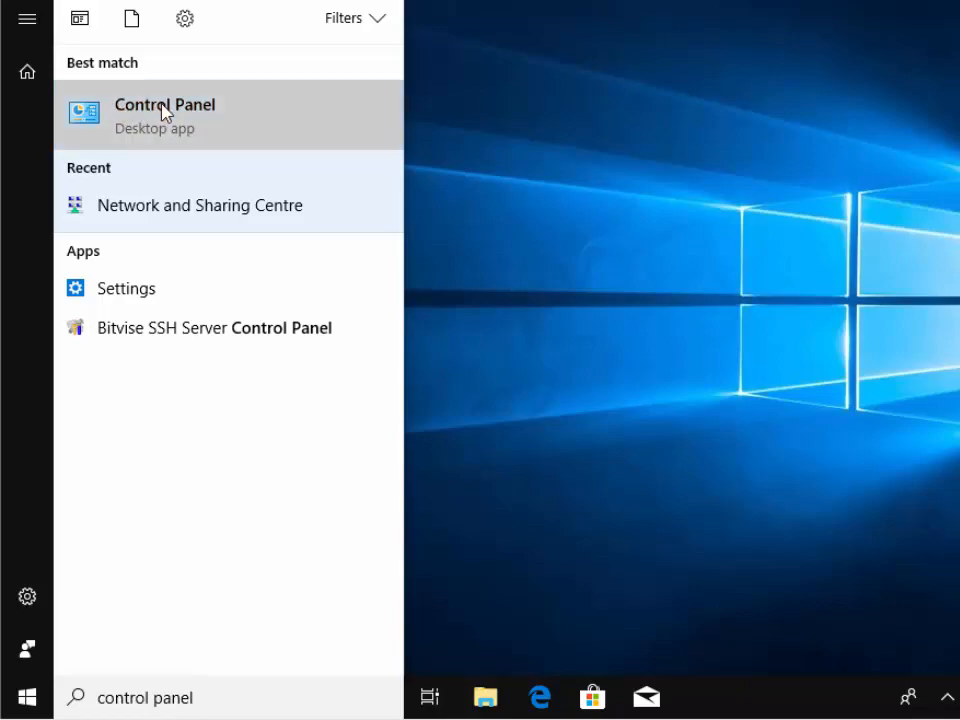
pyautogui.click(165, 114)
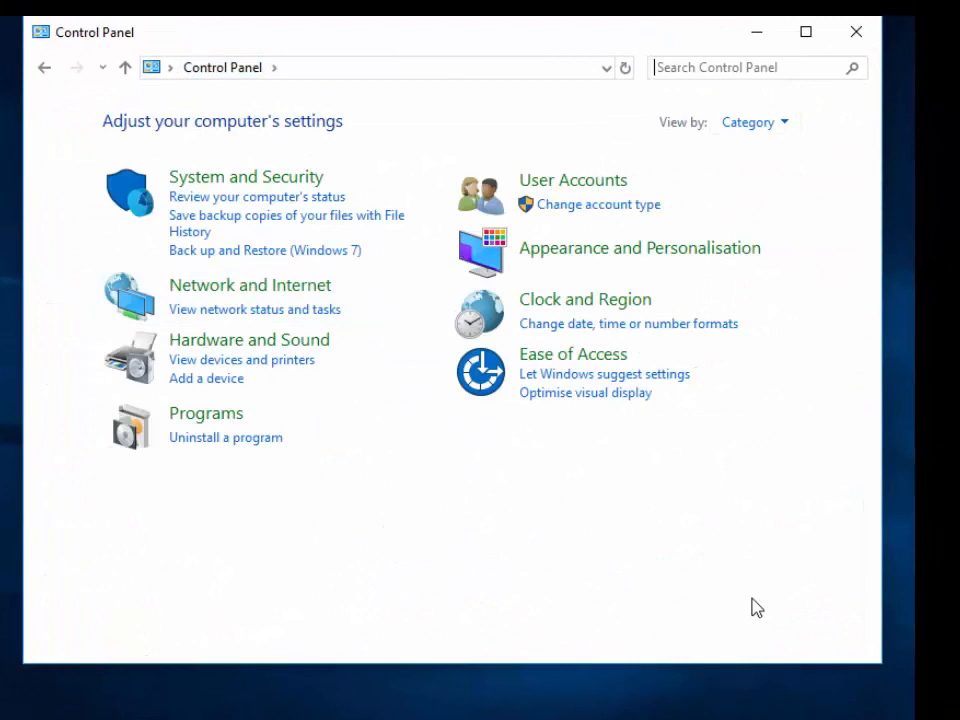
pyautogui.moveTo(758, 135)
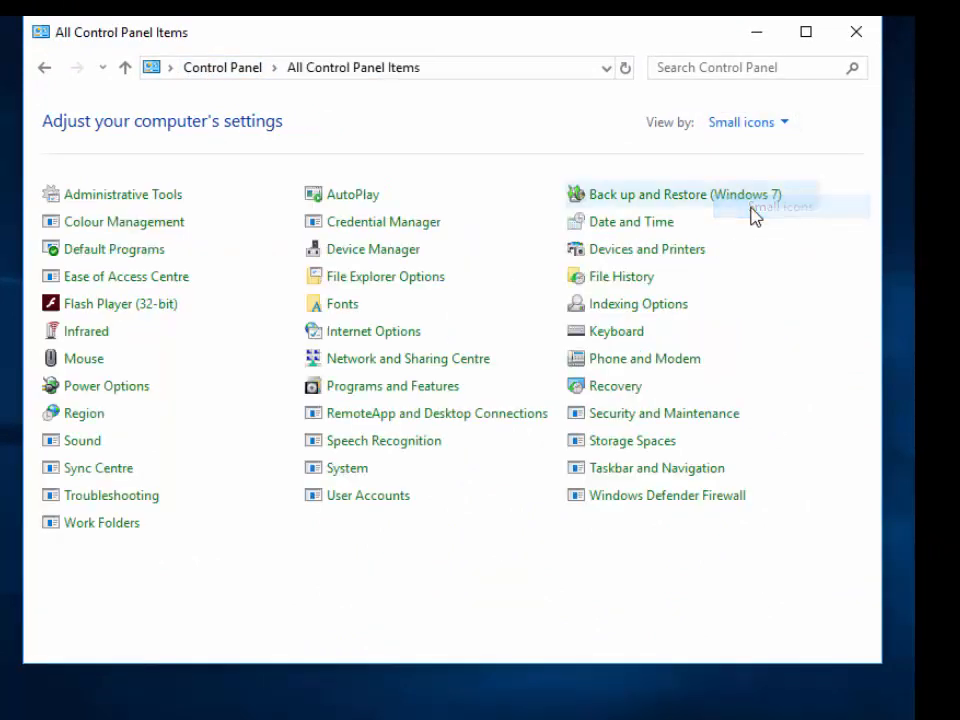
# Switch Control Panel to Large icons view and open Network and Sharing Centre
pyautogui.click(745, 121)
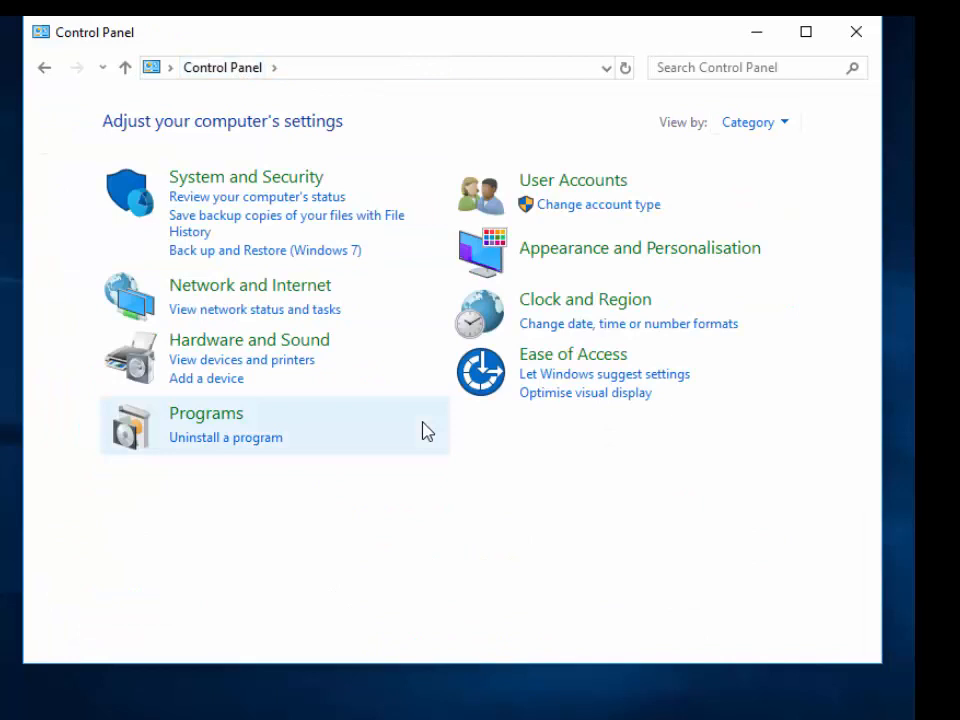
pyautogui.moveTo(230, 295)
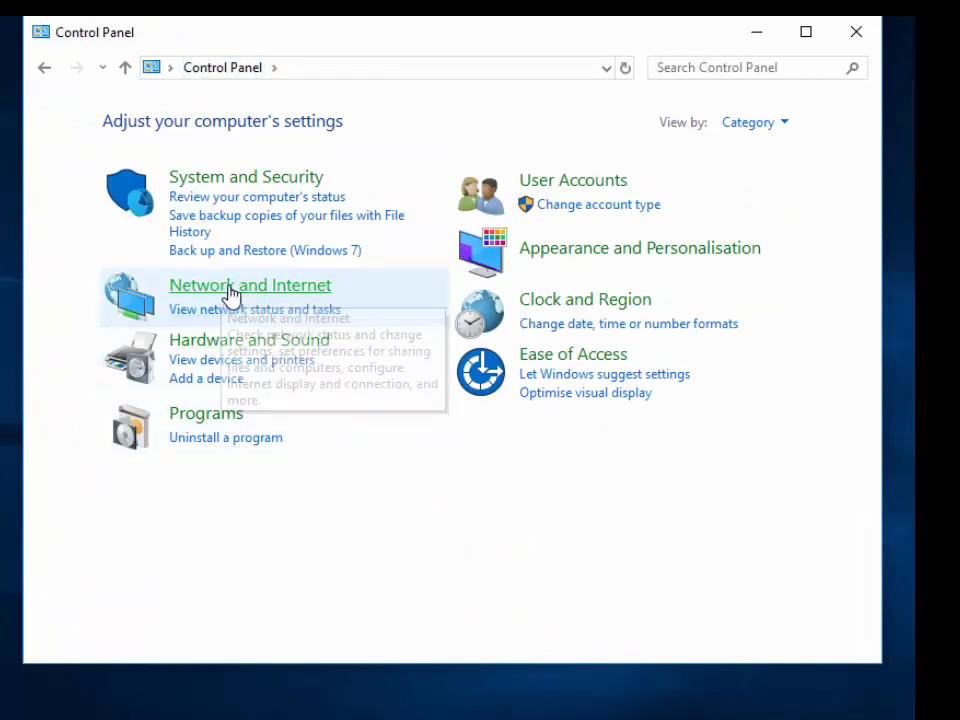
pyautogui.click(249, 285)
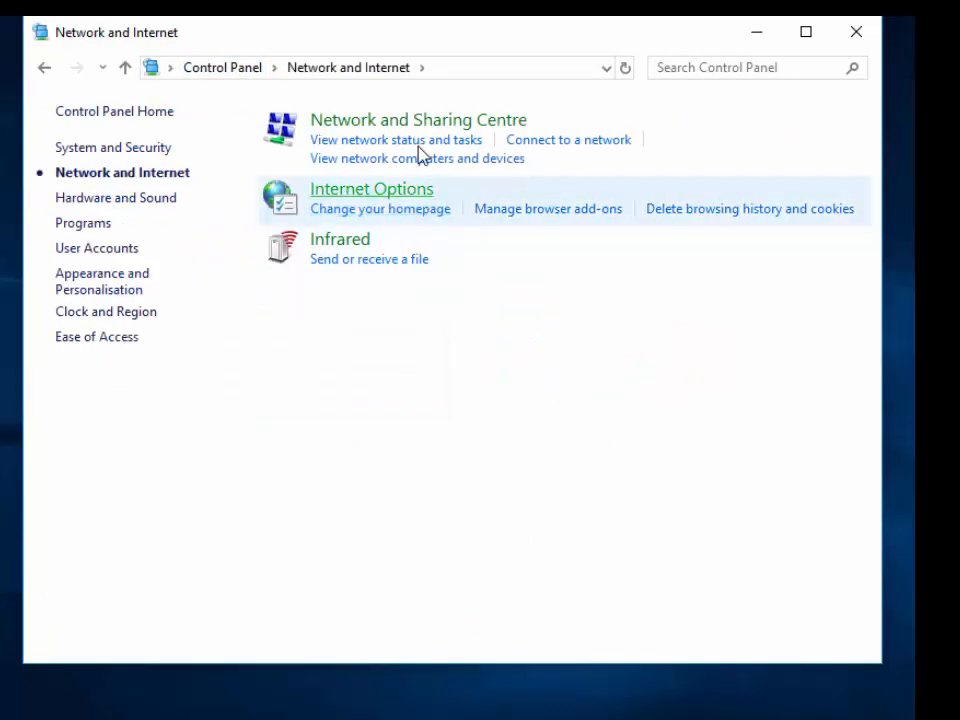
pyautogui.click(417, 119)
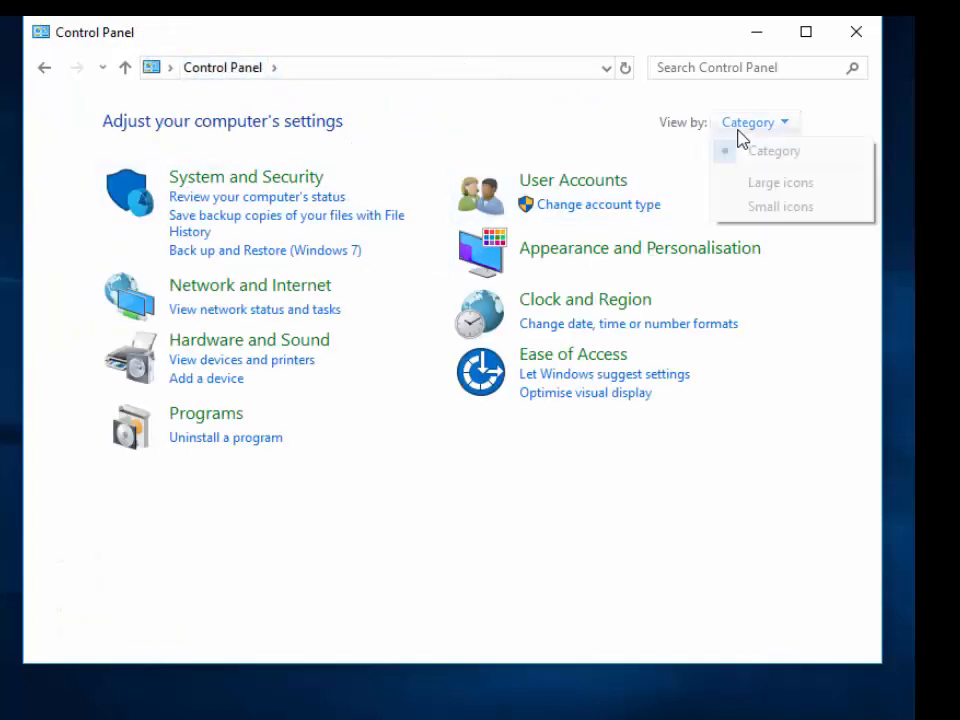
pyautogui.click(780, 206)
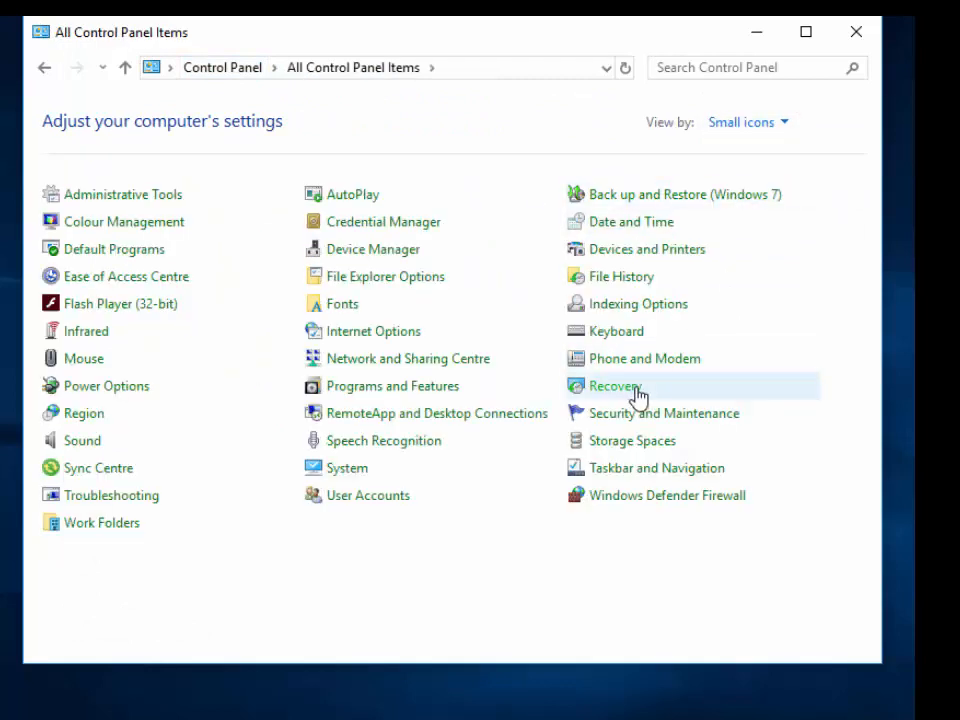
pyautogui.moveTo(657, 467)
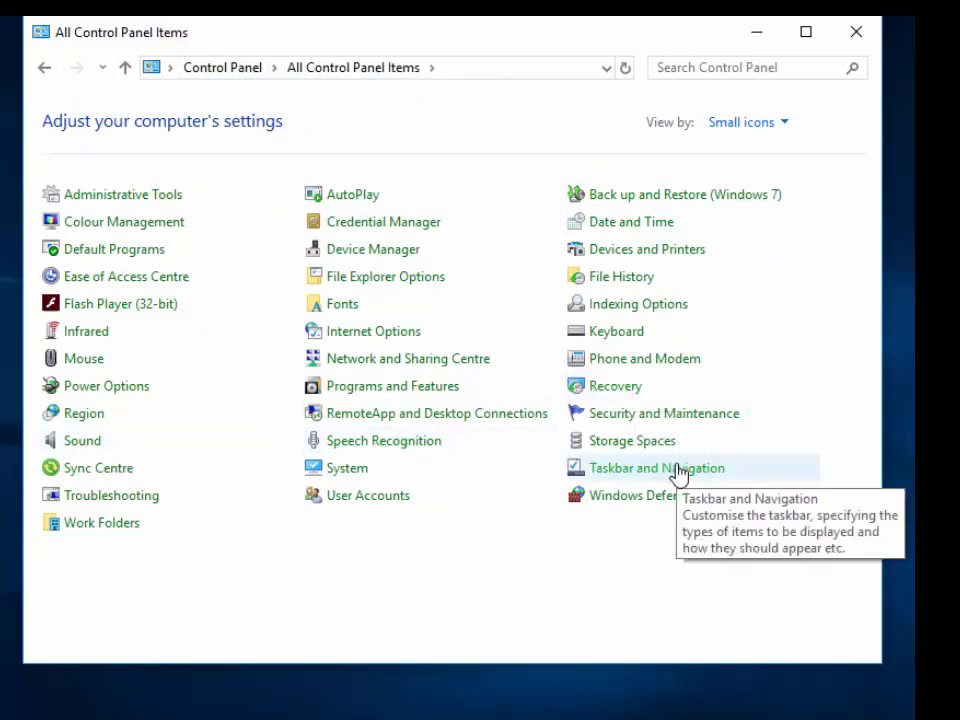
pyautogui.moveTo(407, 358)
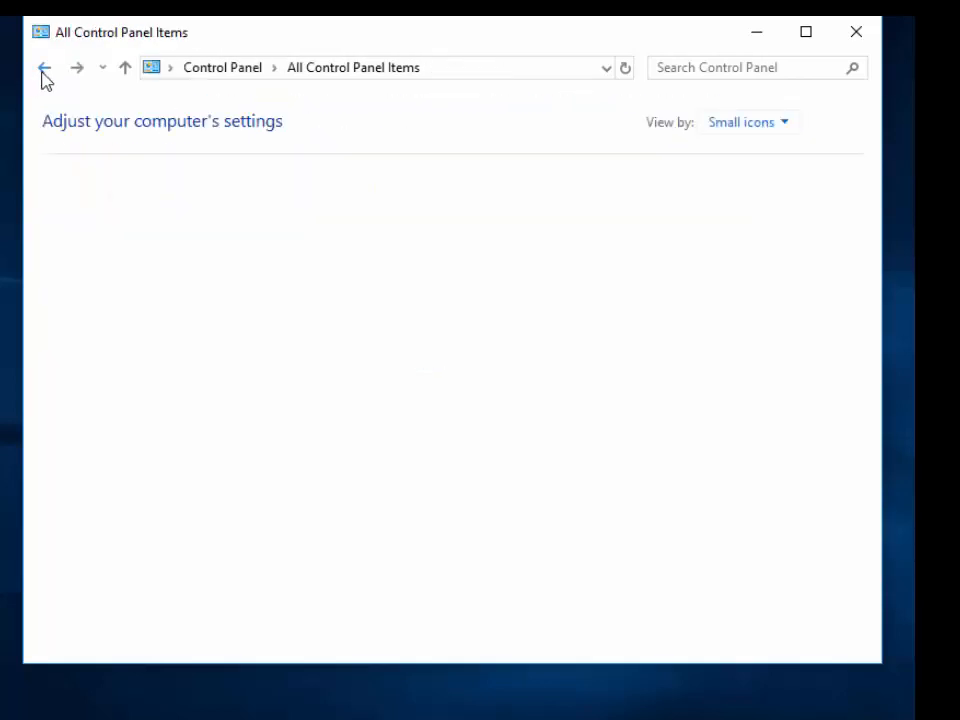
pyautogui.click(748, 121)
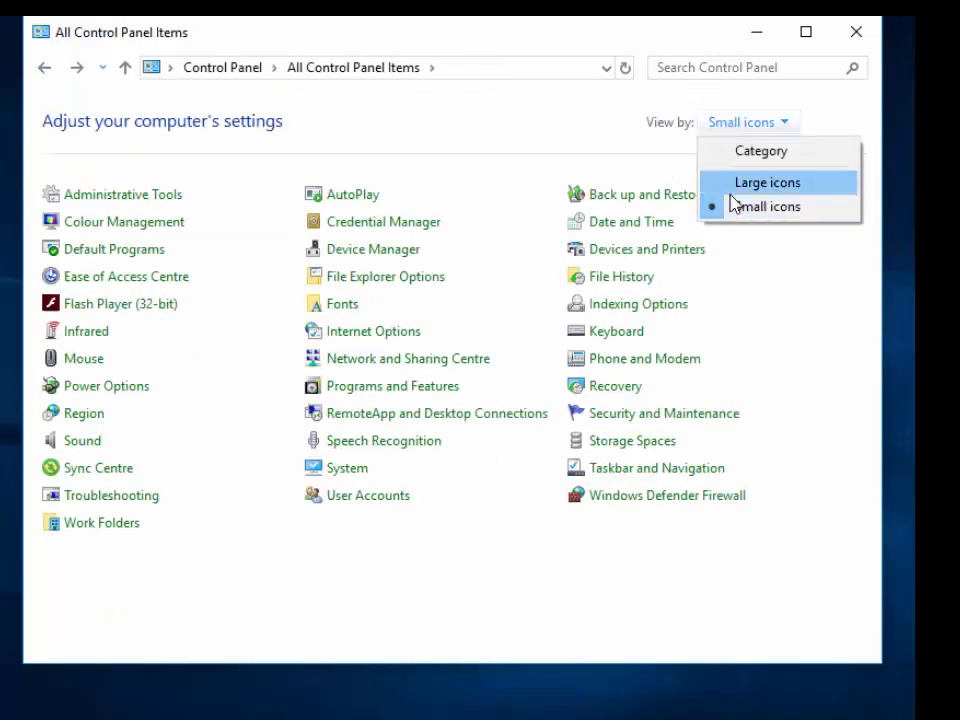
pyautogui.click(767, 182)
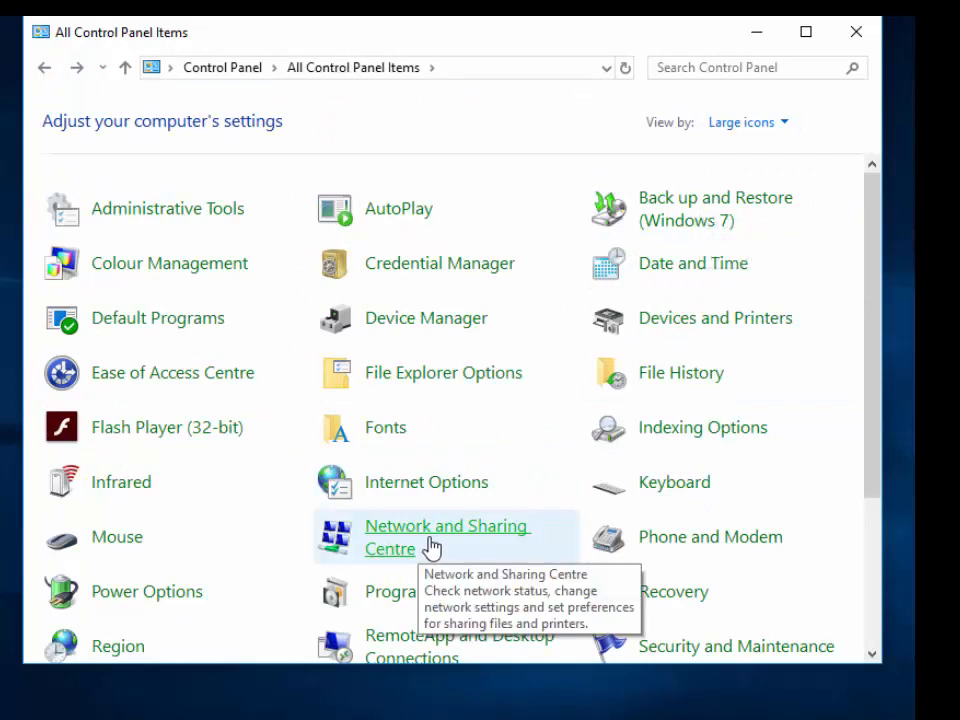
pyautogui.click(446, 536)
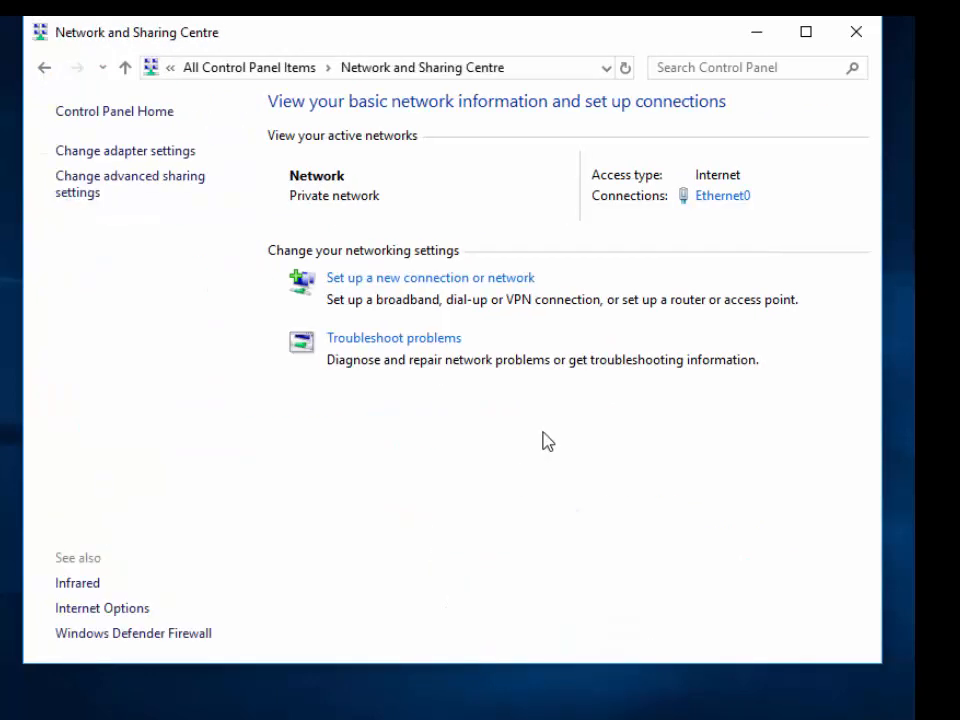
pyautogui.moveTo(130, 183)
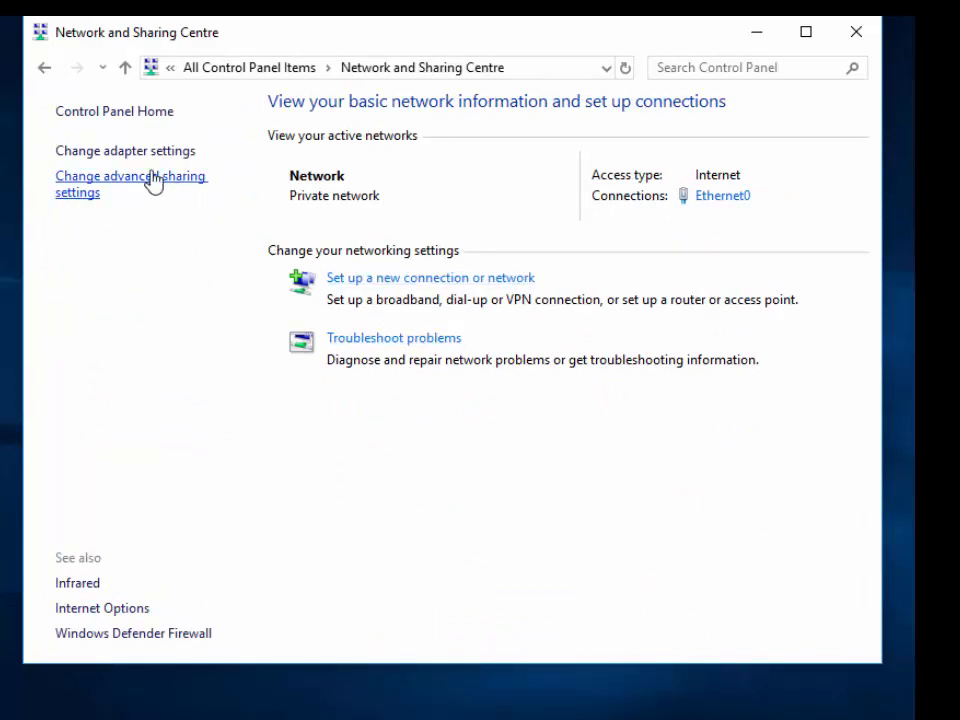
pyautogui.moveTo(125, 150)
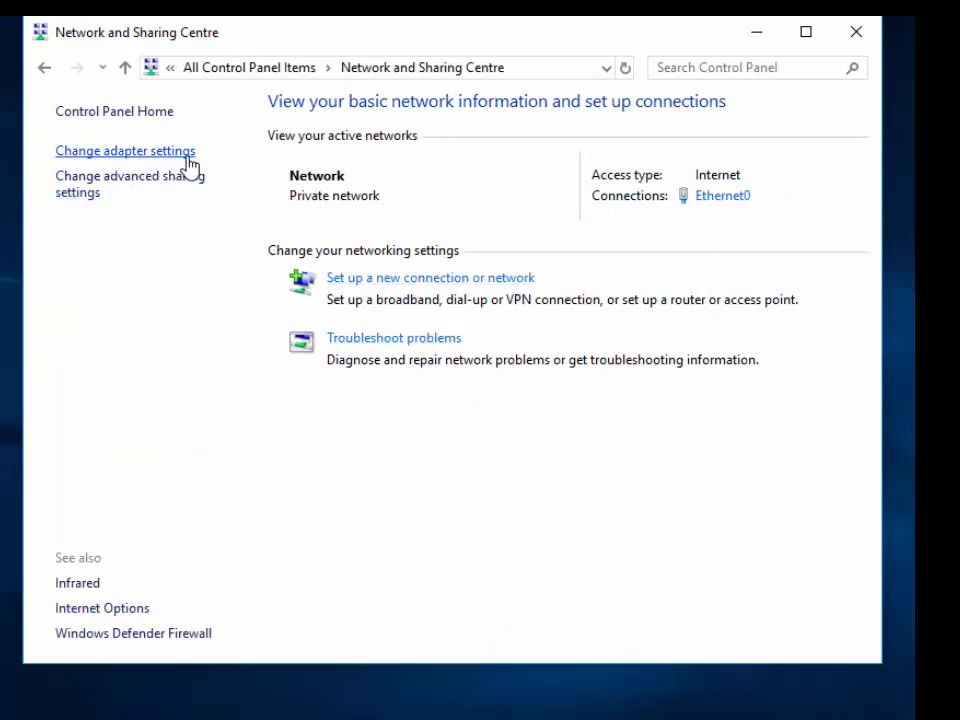
# Open Change adapter settings to view the Ethernet0 adapter
pyautogui.click(124, 150)
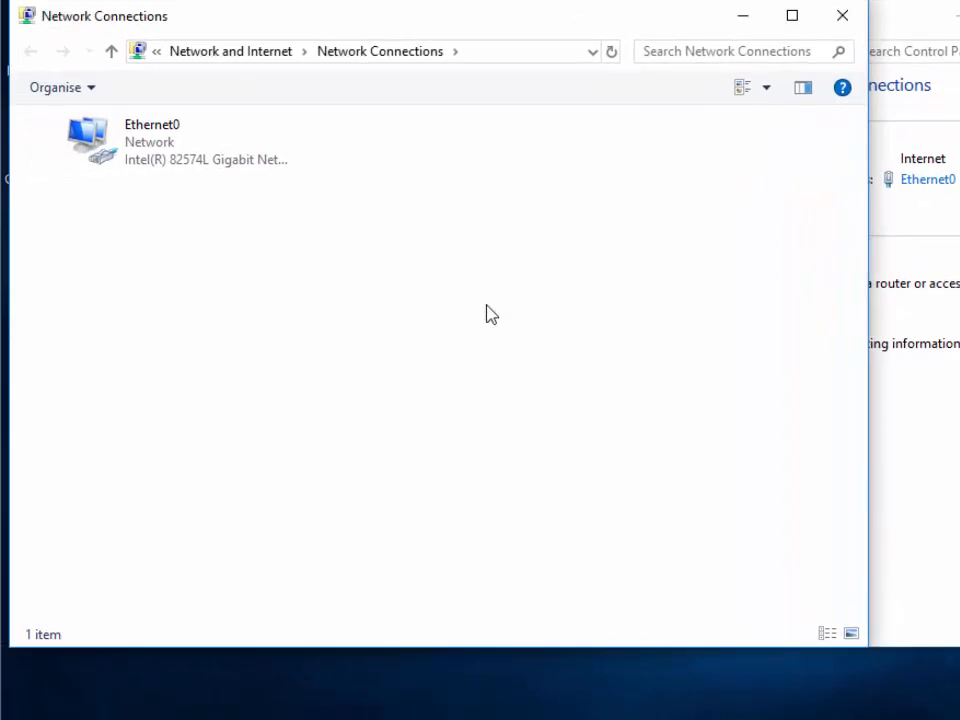
# Open the Properties dialog for the Ethernet0 connection from its context menu
pyautogui.click(150, 140)
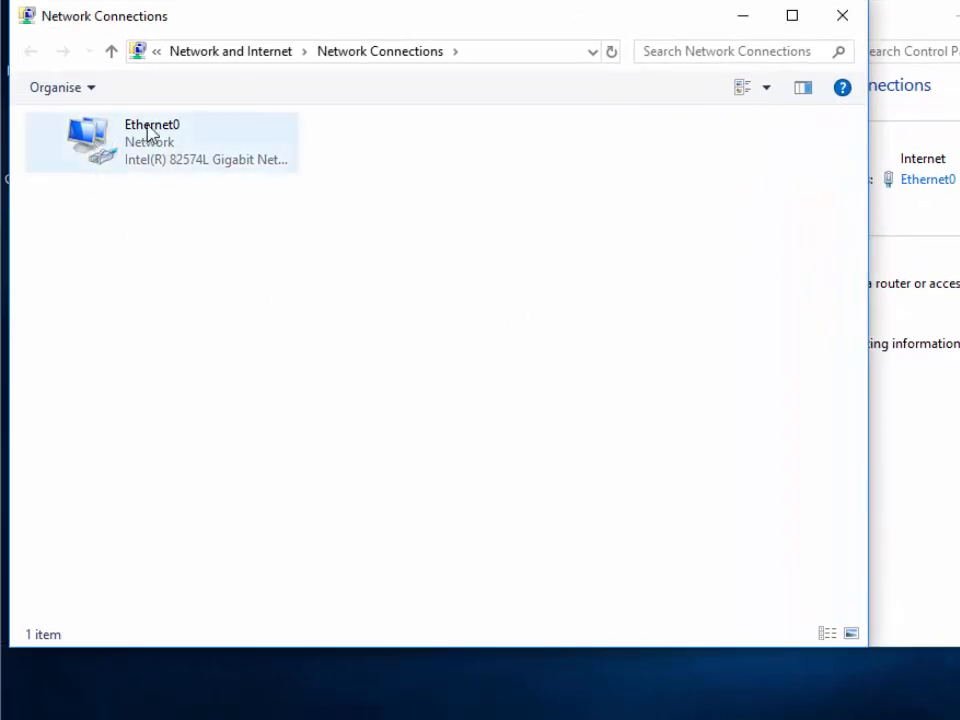
pyautogui.moveTo(90, 152)
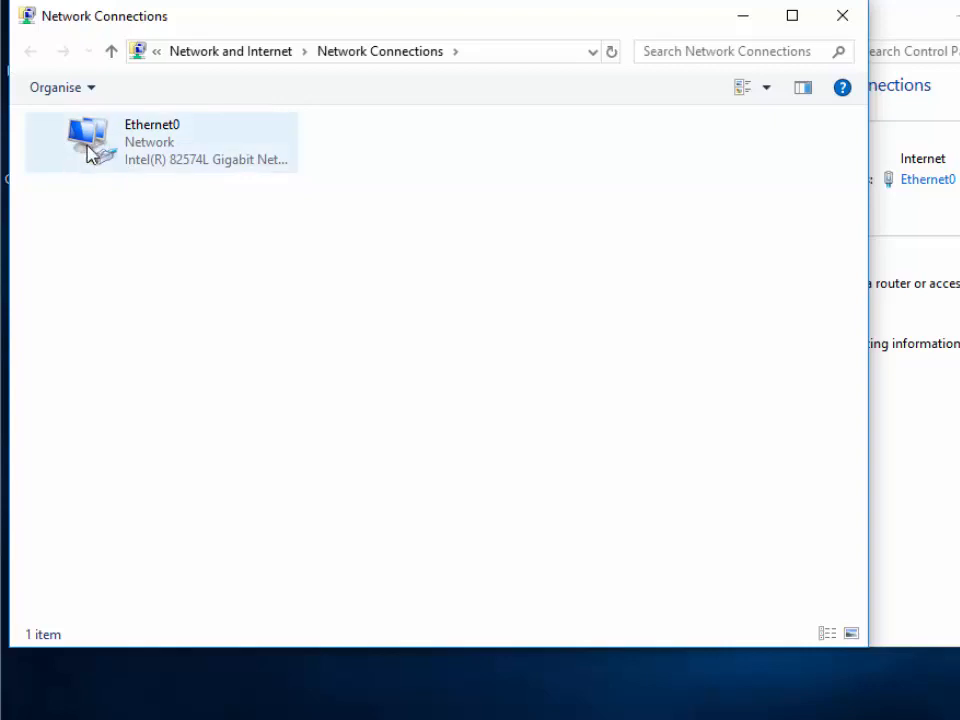
pyautogui.moveTo(98, 184)
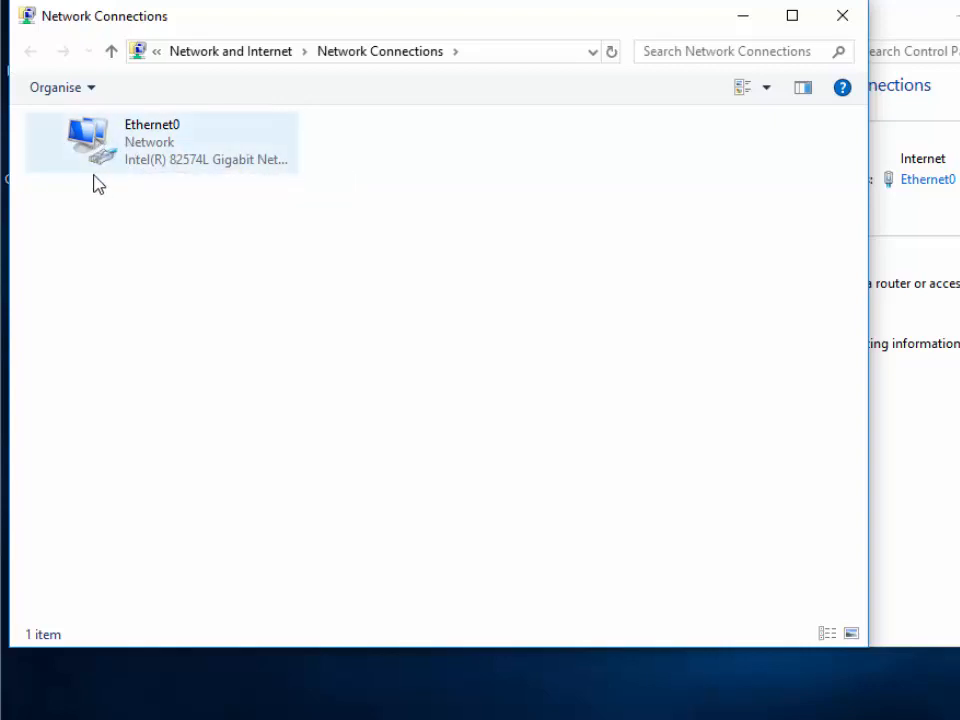
pyautogui.moveTo(160, 182)
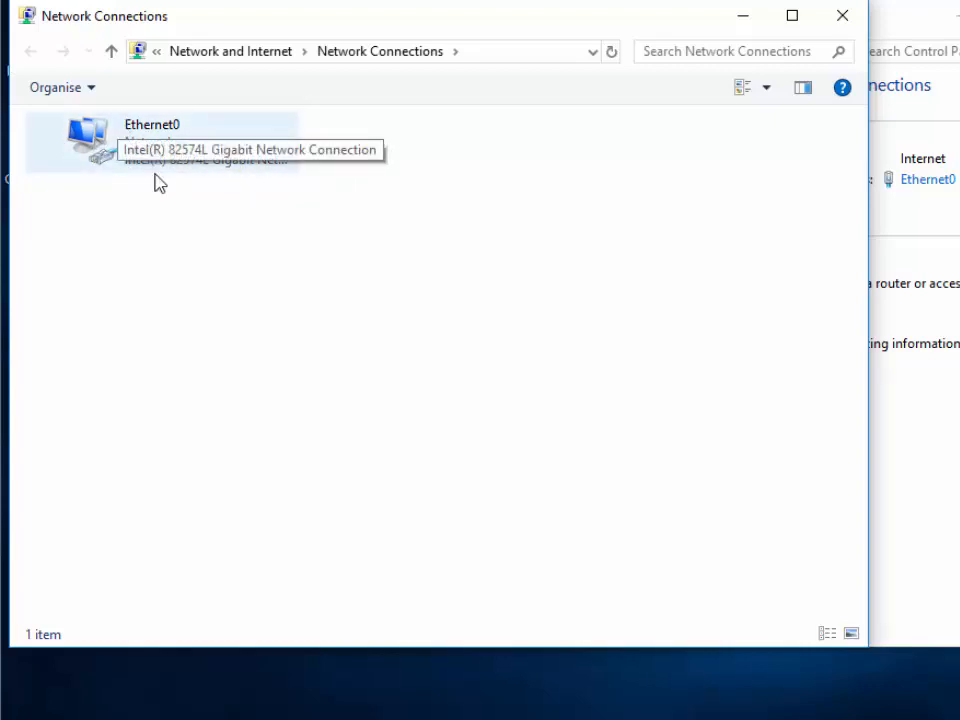
pyautogui.moveTo(232, 268)
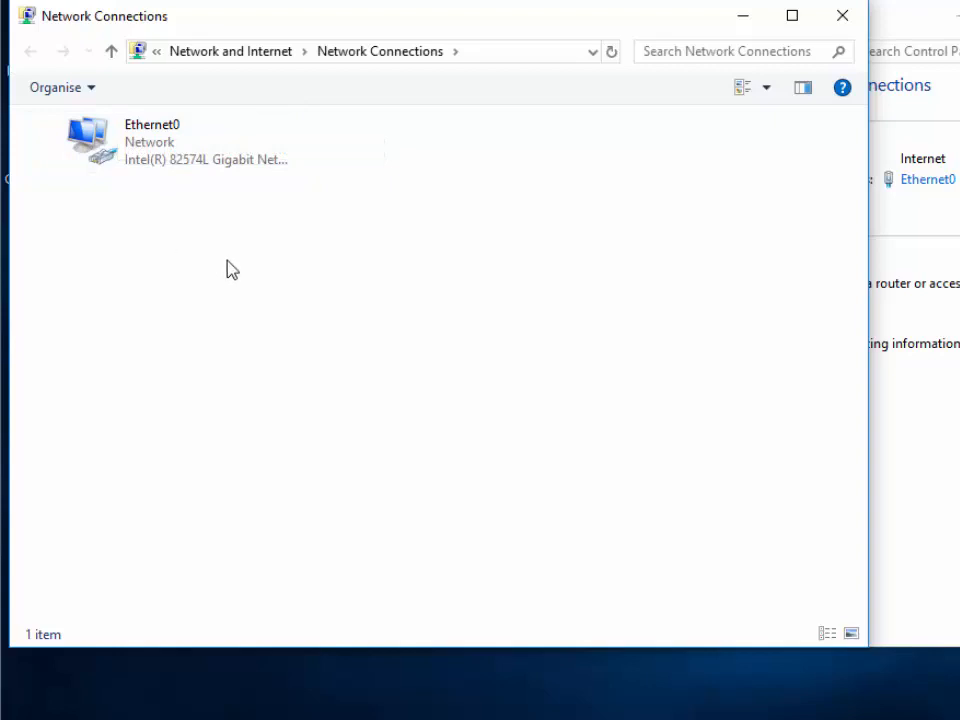
pyautogui.click(90, 140)
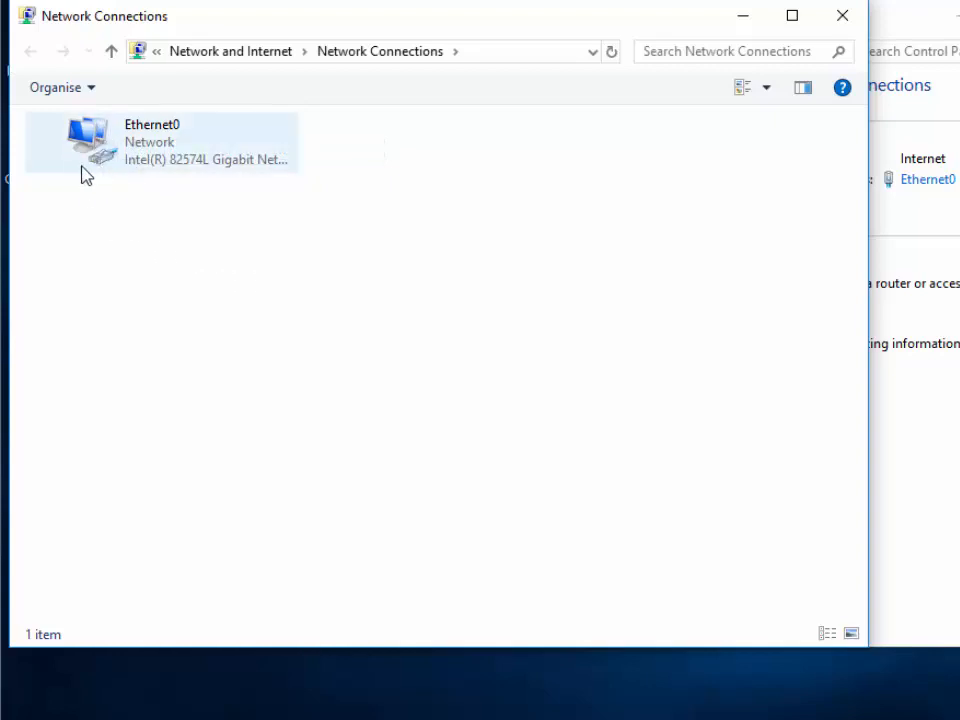
pyautogui.moveTo(90, 145)
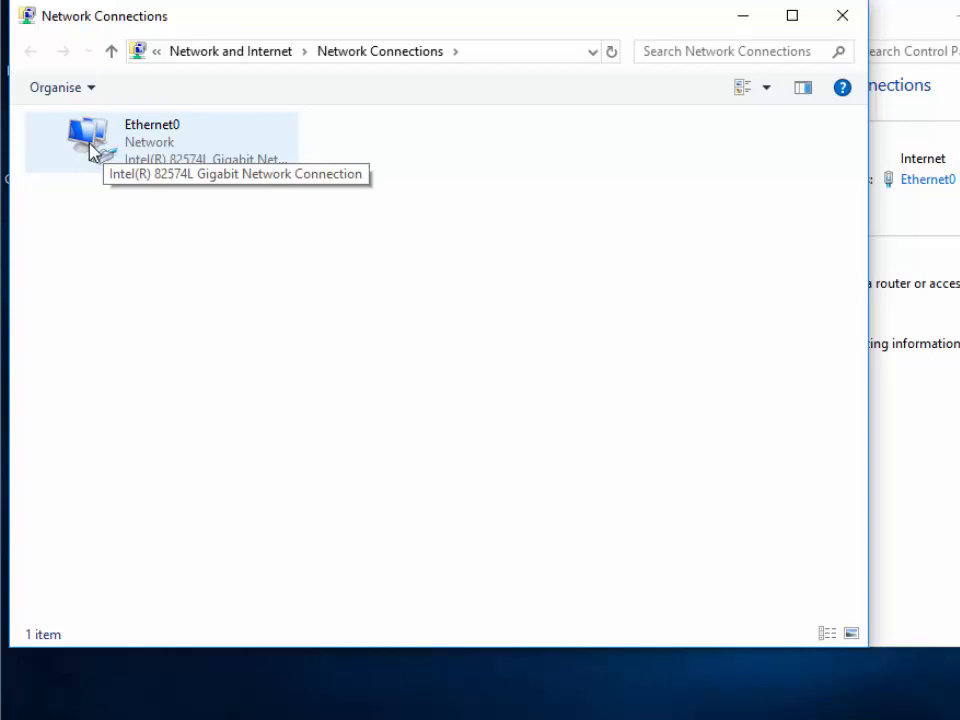
pyautogui.moveTo(157, 304)
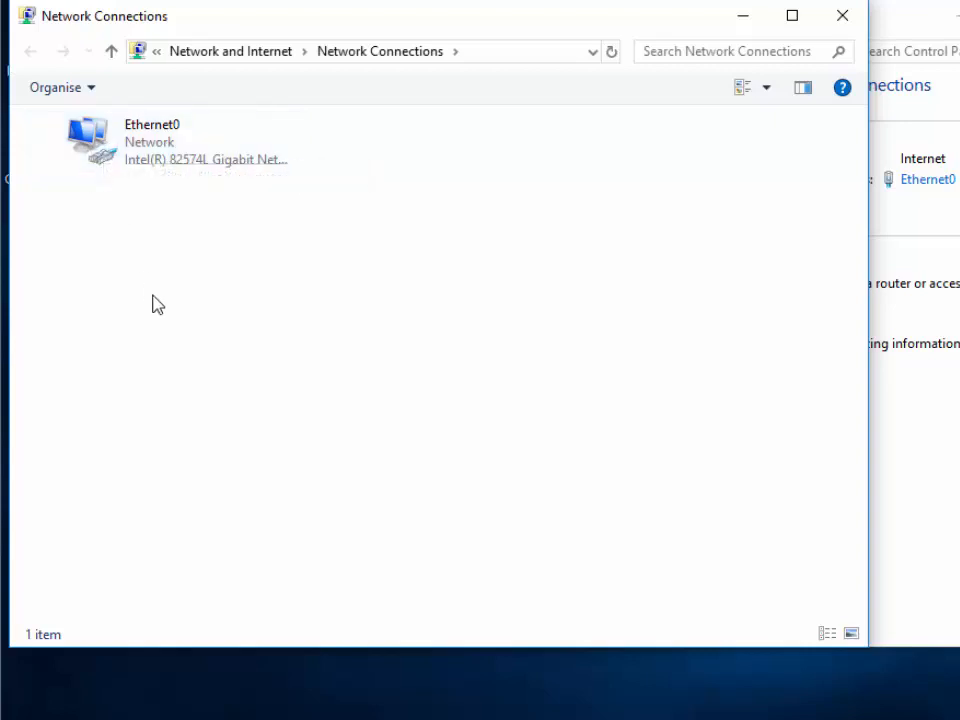
pyautogui.moveTo(120, 165)
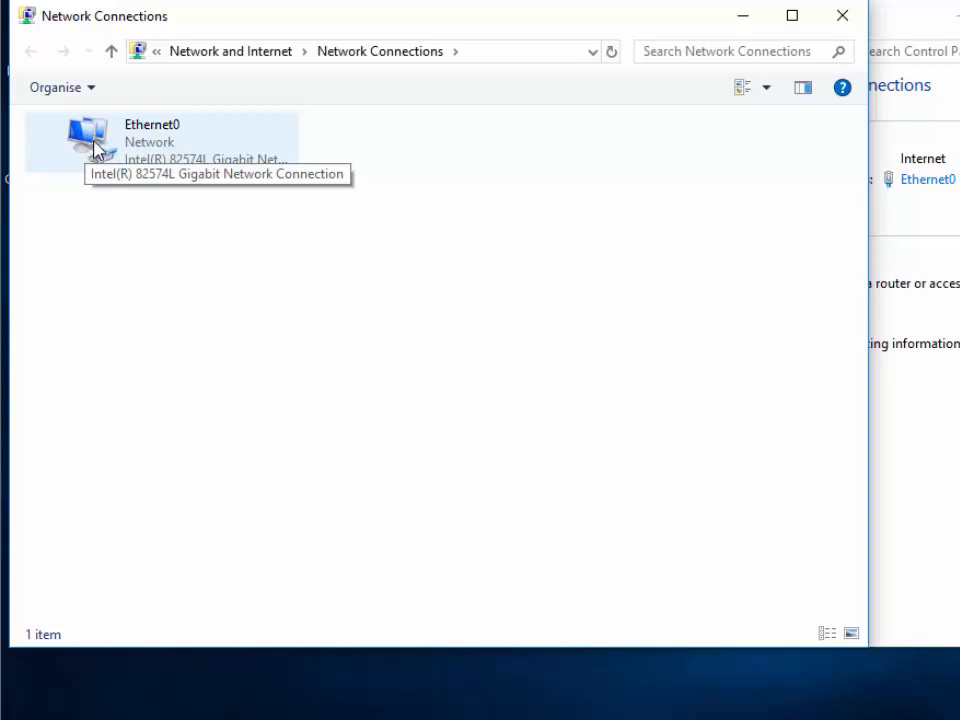
pyautogui.rightClick(95, 140)
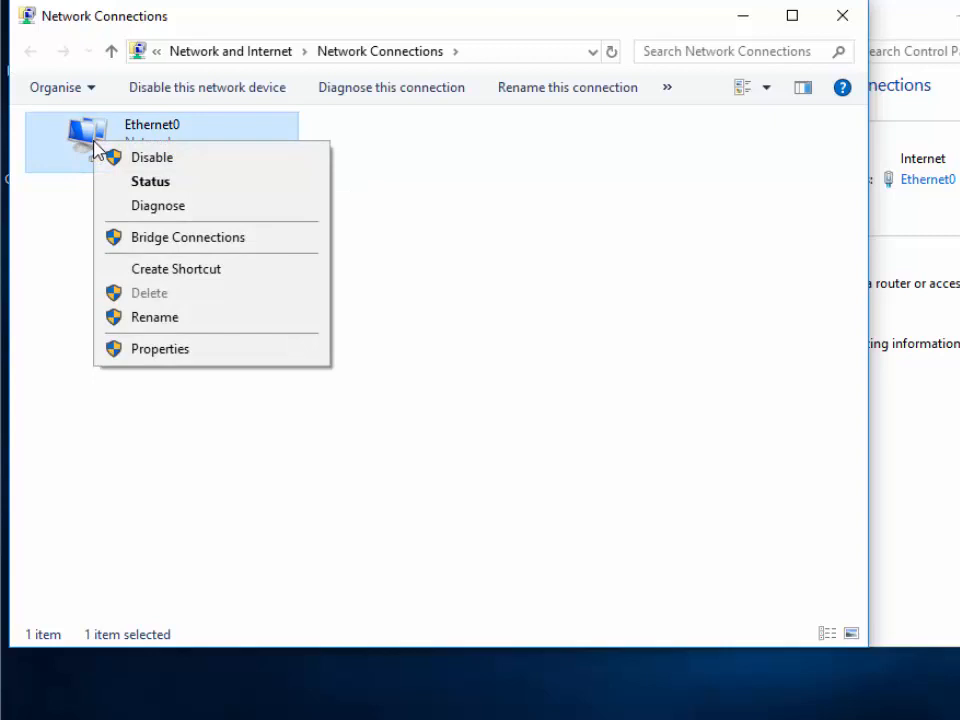
pyautogui.moveTo(160, 348)
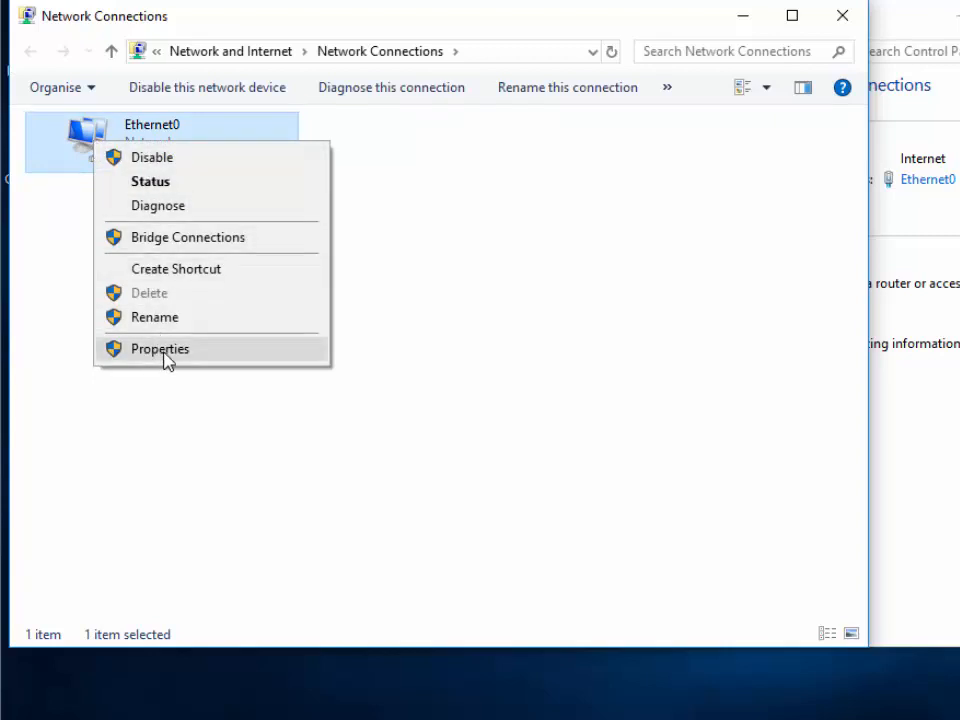
pyautogui.click(159, 348)
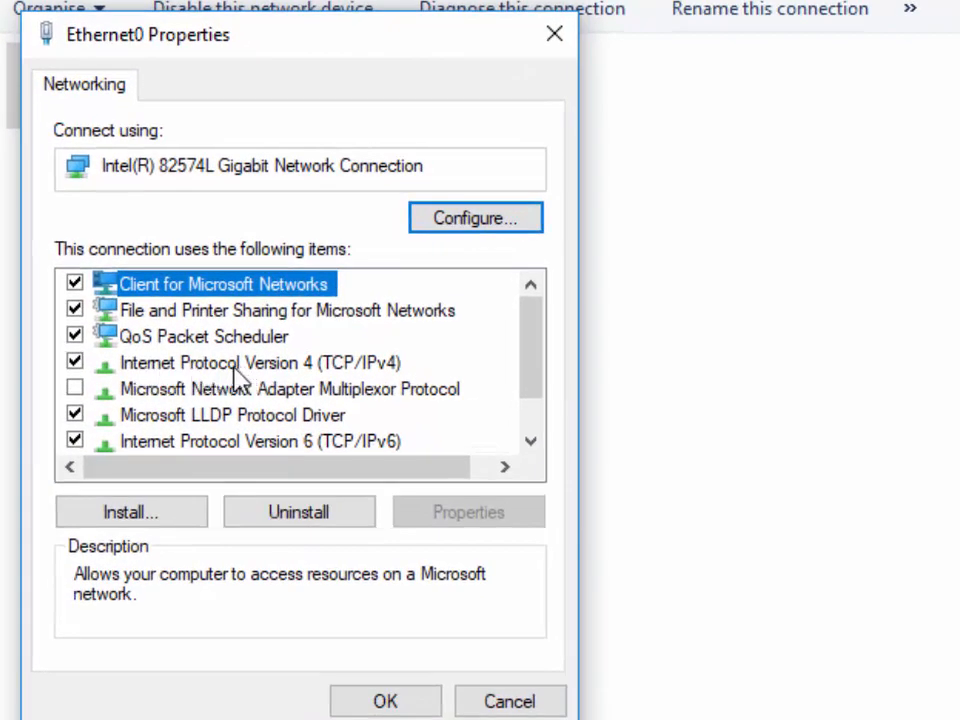
pyautogui.moveTo(277, 375)
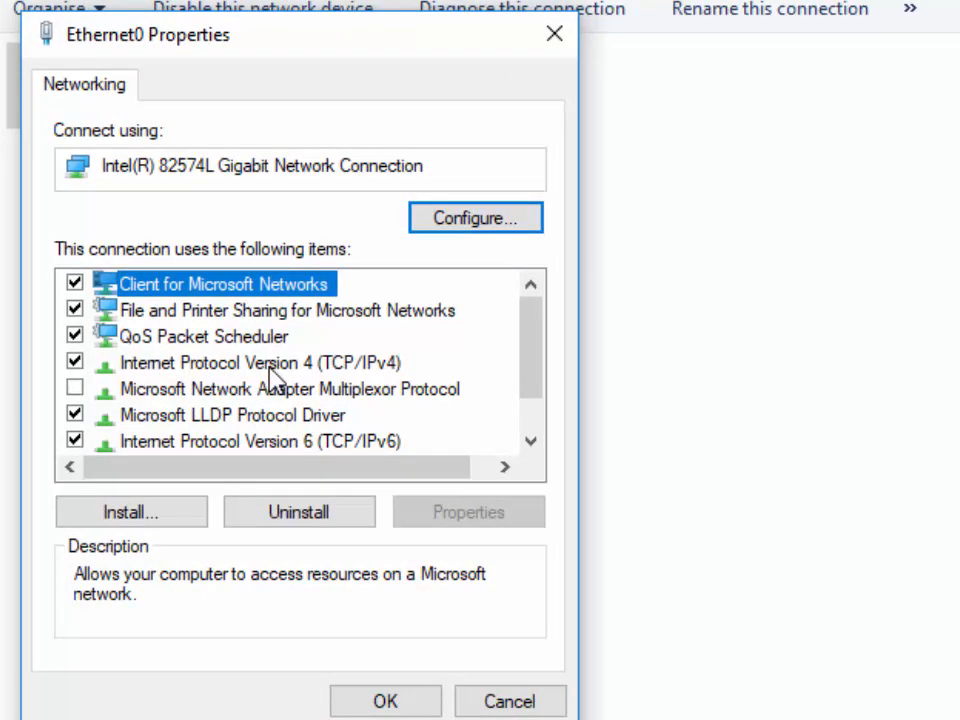
# Open the Properties of Internet Protocol Version 4 (TCP/IPv4) for Ethernet0
pyautogui.click(257, 362)
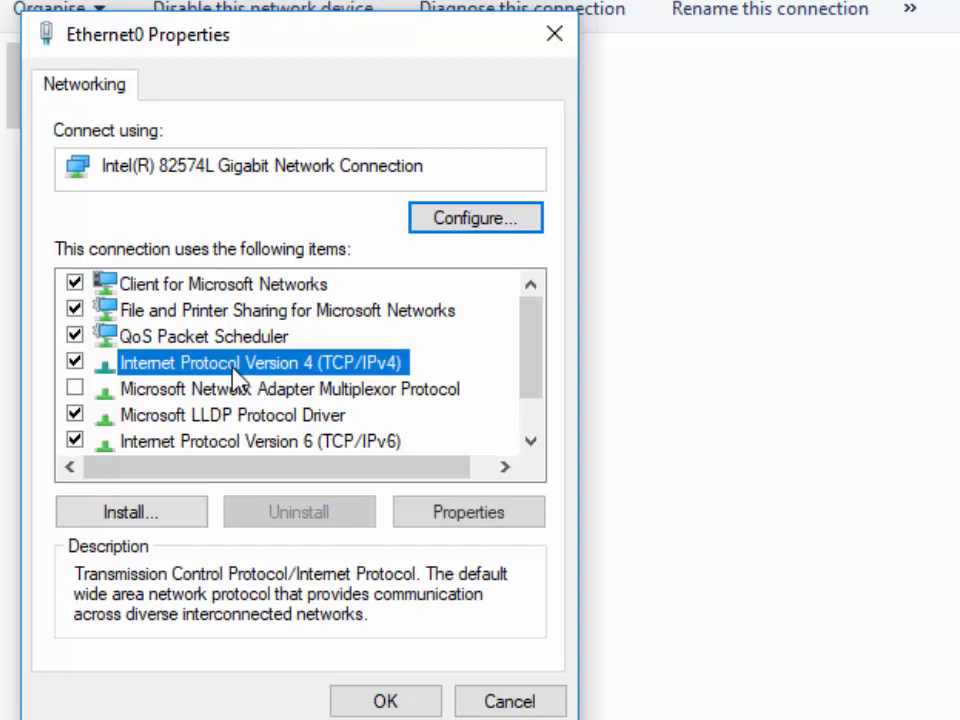
pyautogui.moveTo(307, 486)
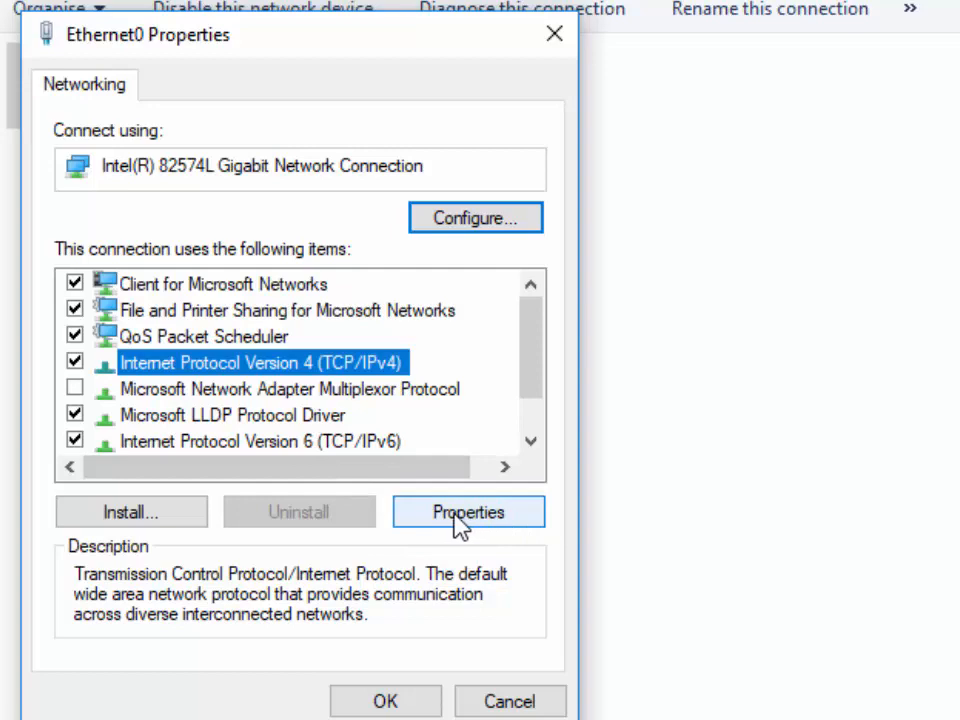
pyautogui.click(468, 512)
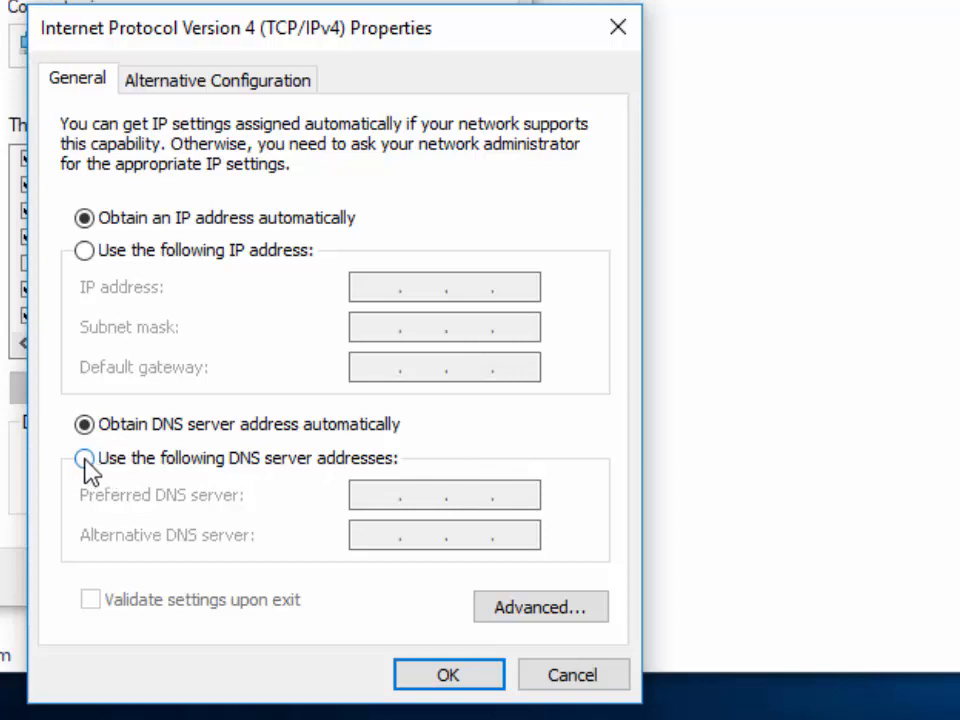
# Select 'Use the following DNS server addresses' in the IPv4 settings
pyautogui.click(84, 457)
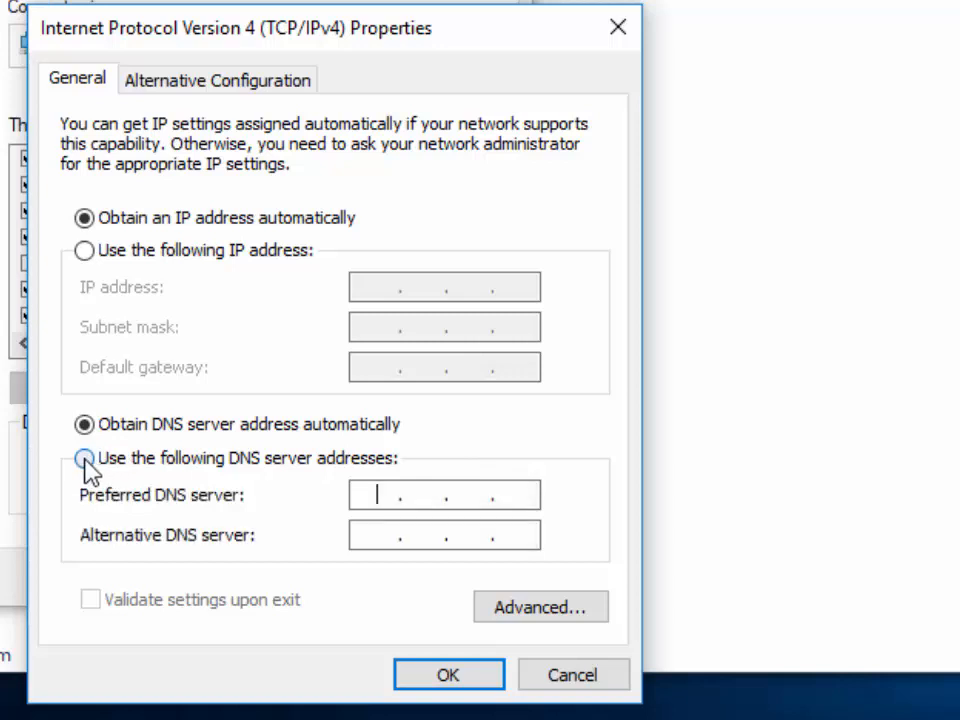
pyautogui.click(84, 458)
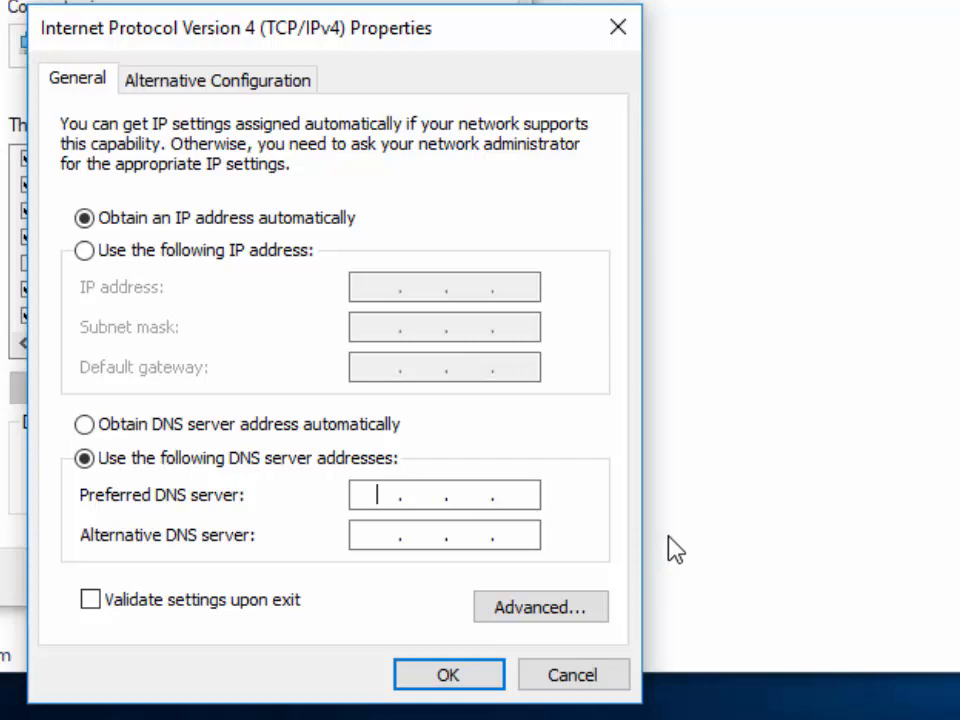
# Enter 208.67.220.220 as the preferred DNS server, leaving the alternative server blank
pyautogui.write('8.8..')
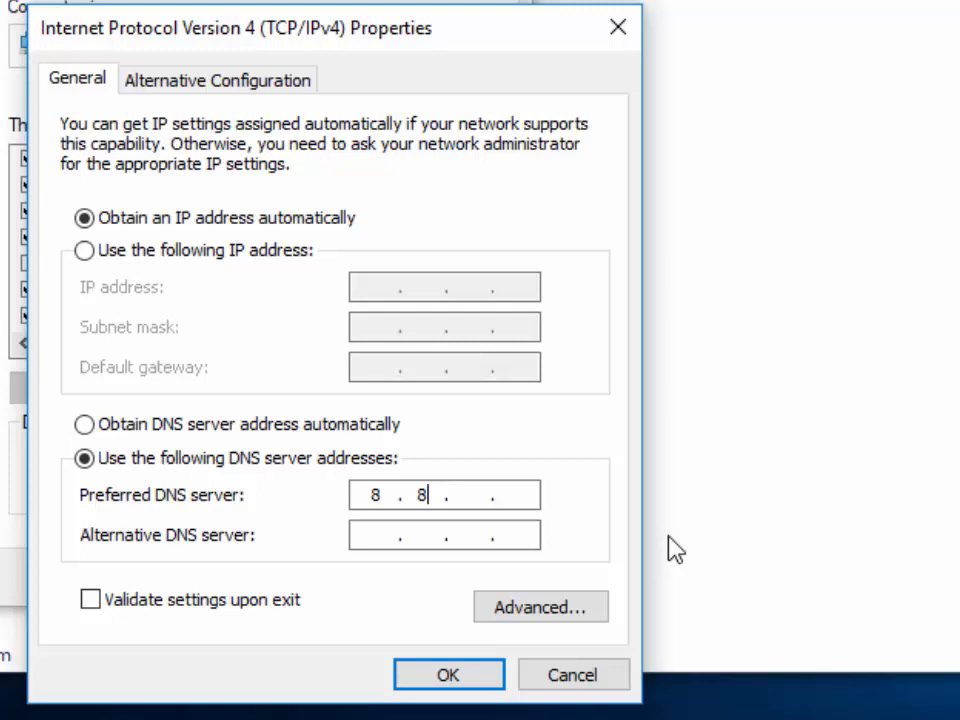
pyautogui.write('8')
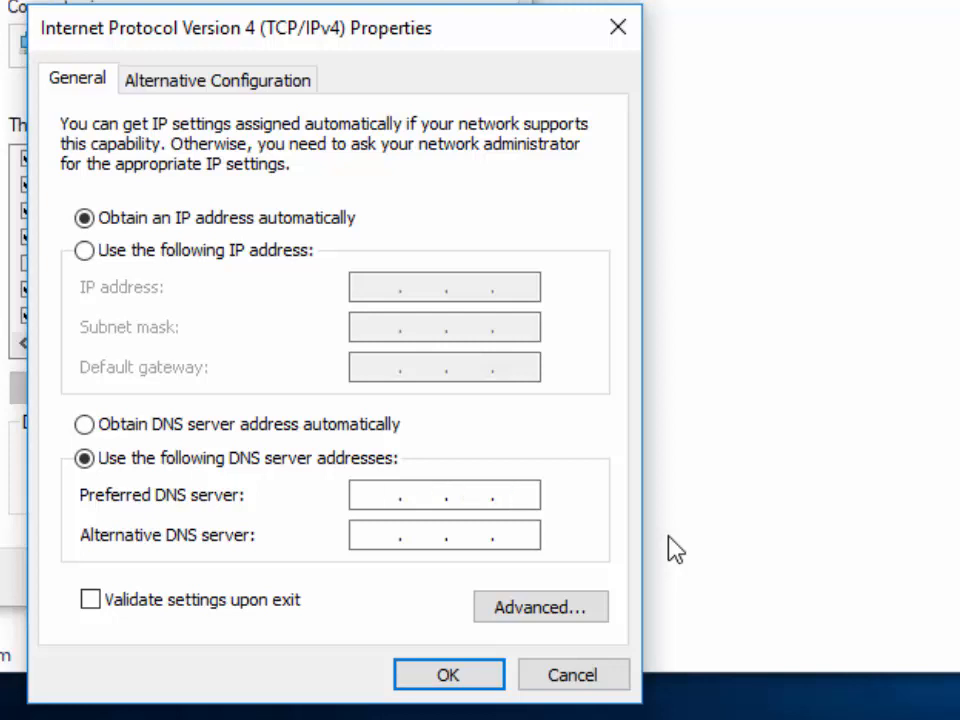
pyautogui.write('1.1.1.')
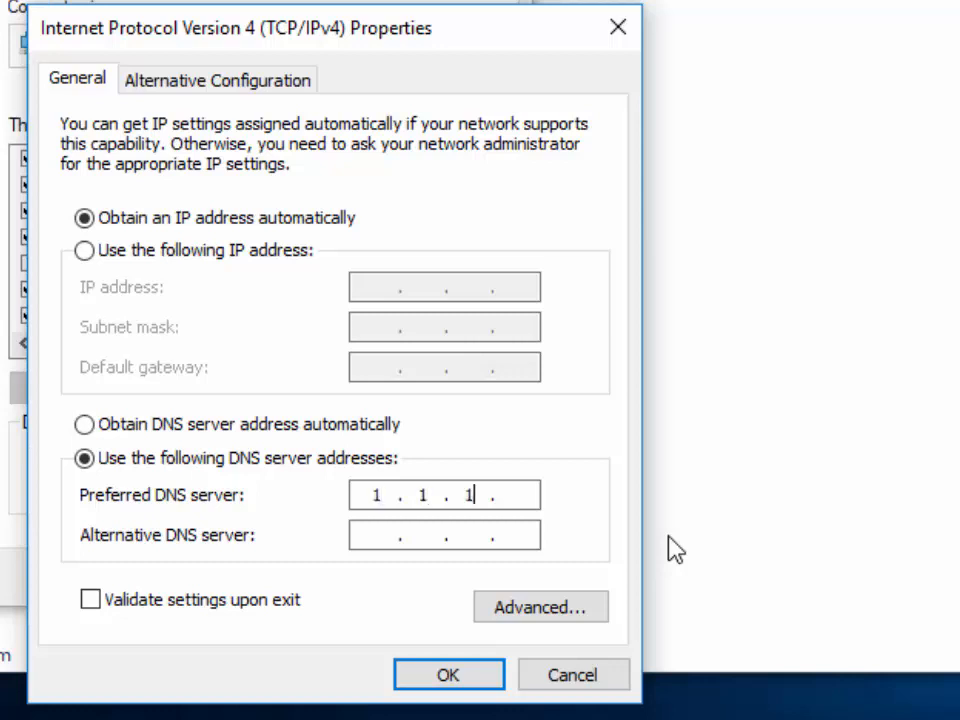
pyautogui.write('1')
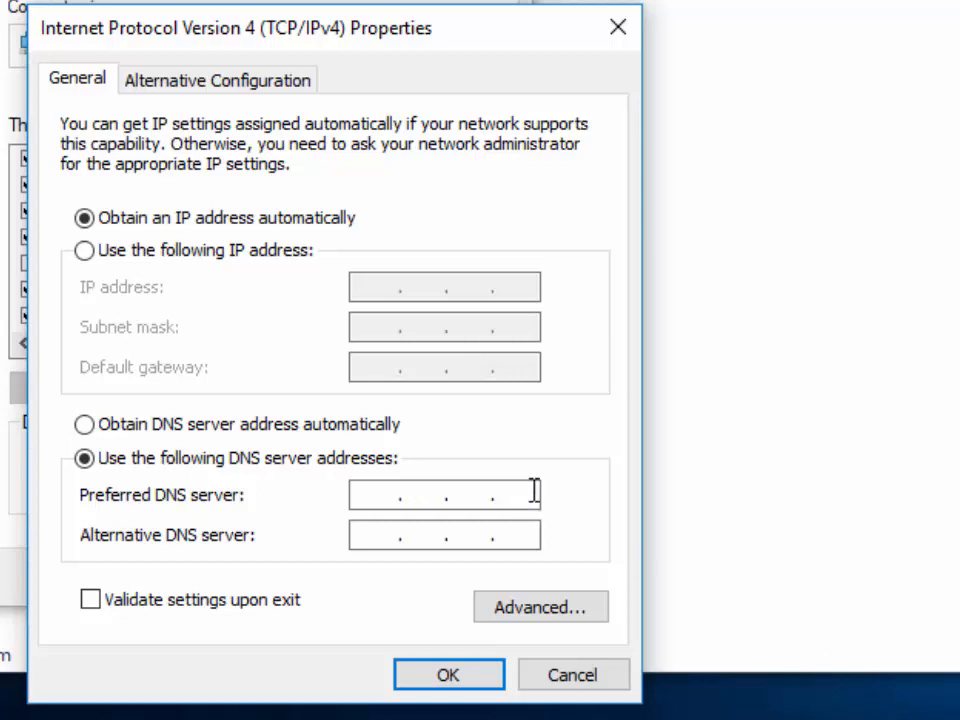
pyautogui.write('208 . . .')
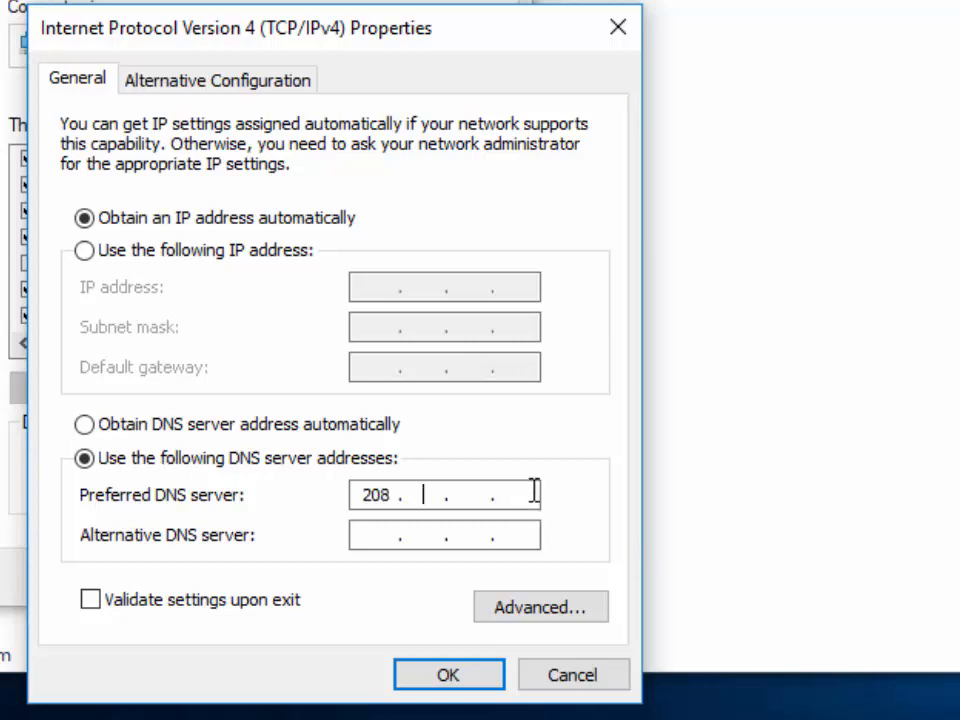
pyautogui.write('67')
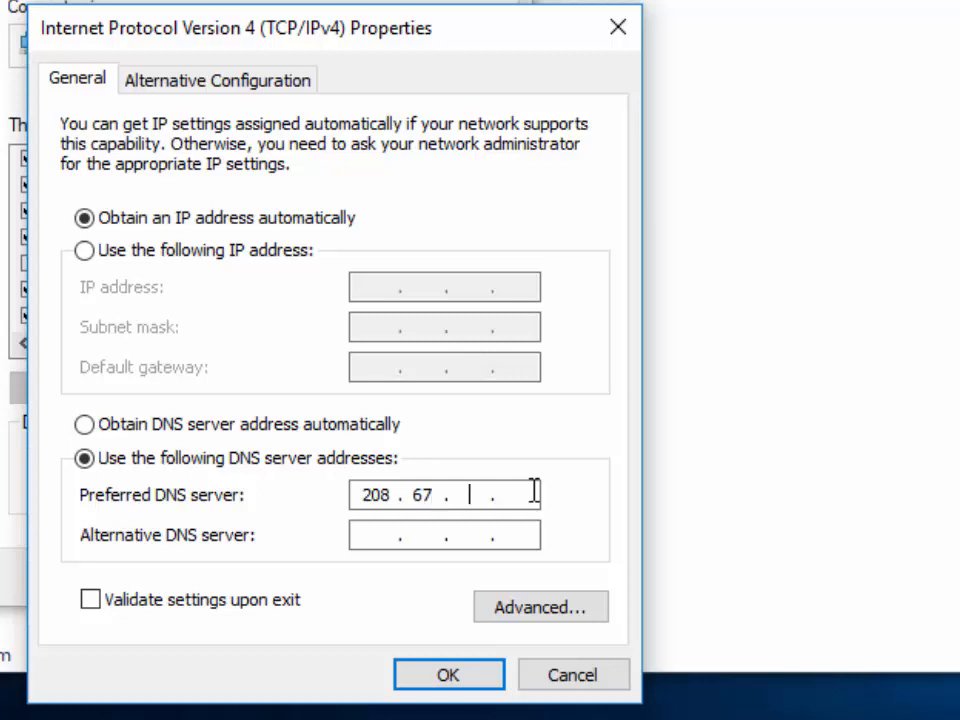
pyautogui.write('222.2')
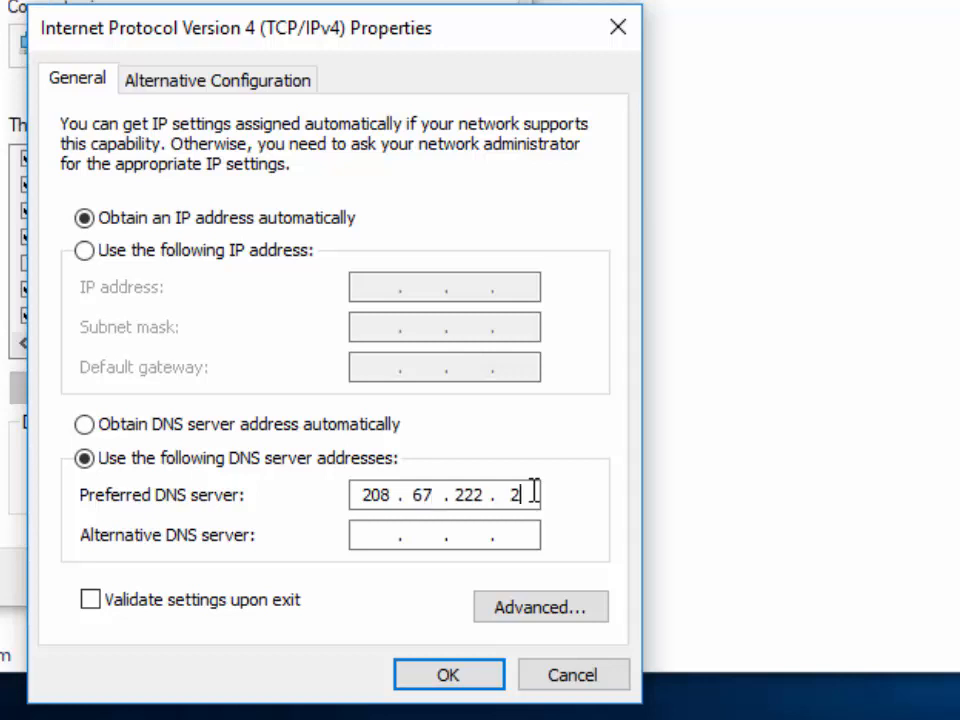
pyautogui.write('220')
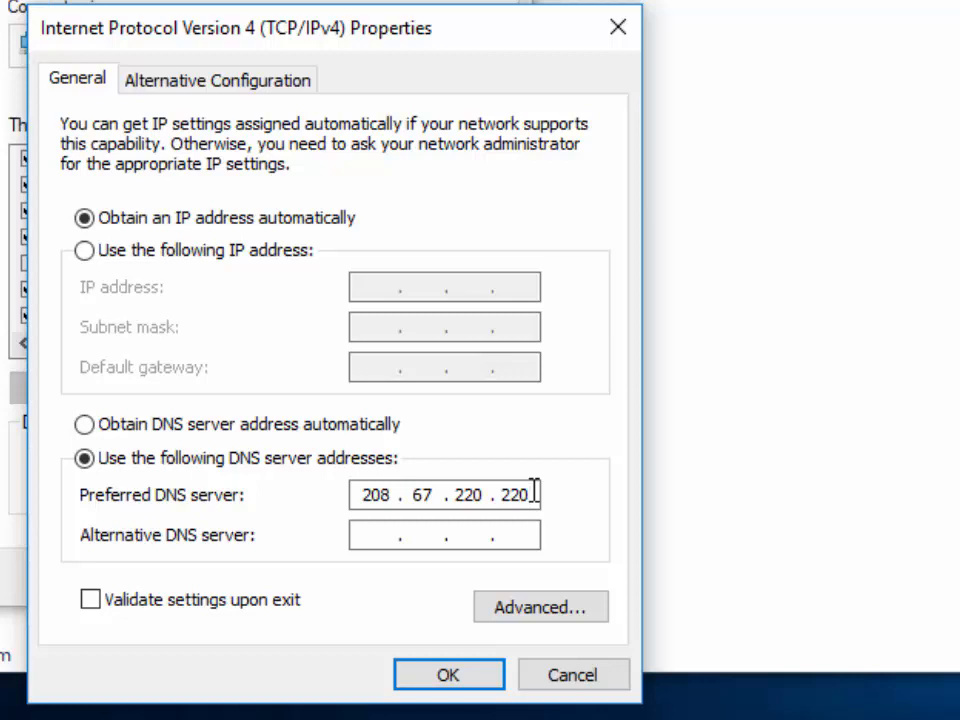
pyautogui.moveTo(483, 619)
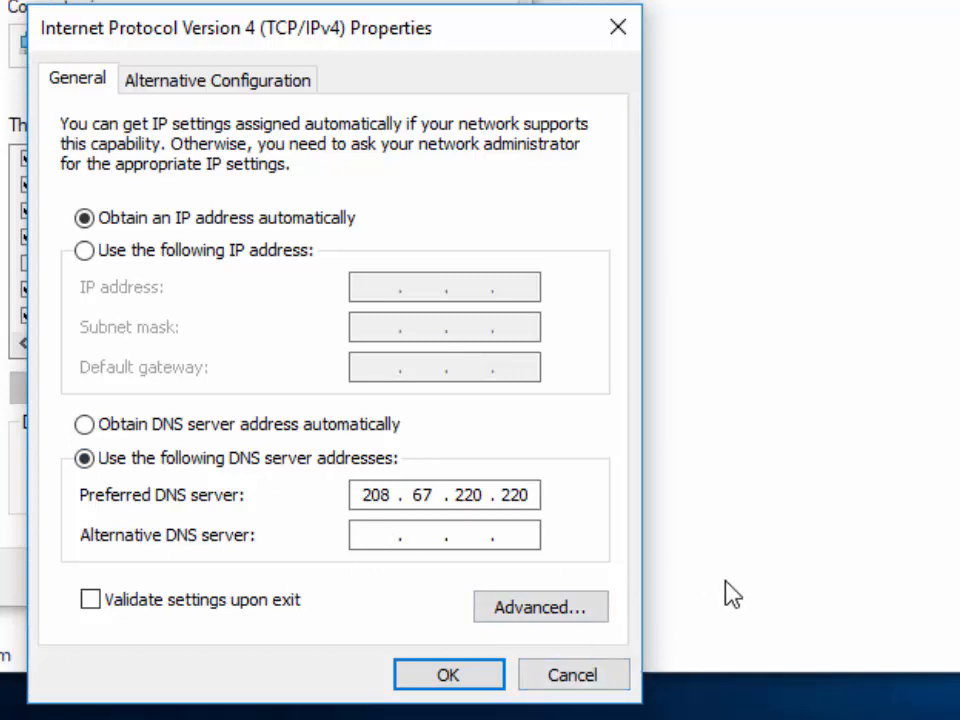
pyautogui.write('8.8.')
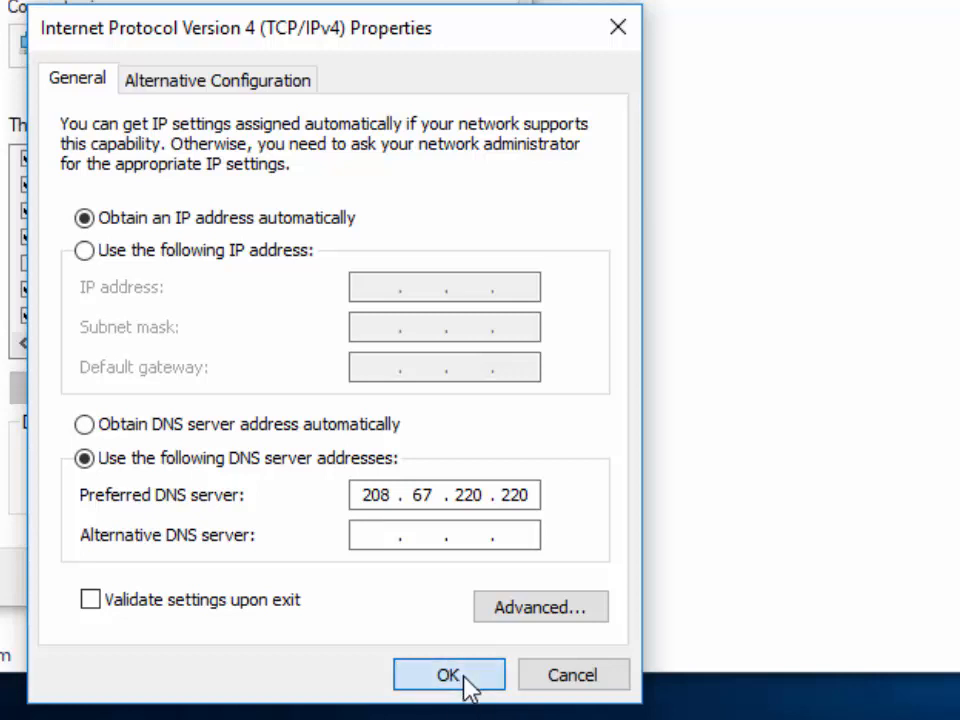
# Confirm the 208.67.220.220 DNS setting and close the network windows
pyautogui.click(448, 674)
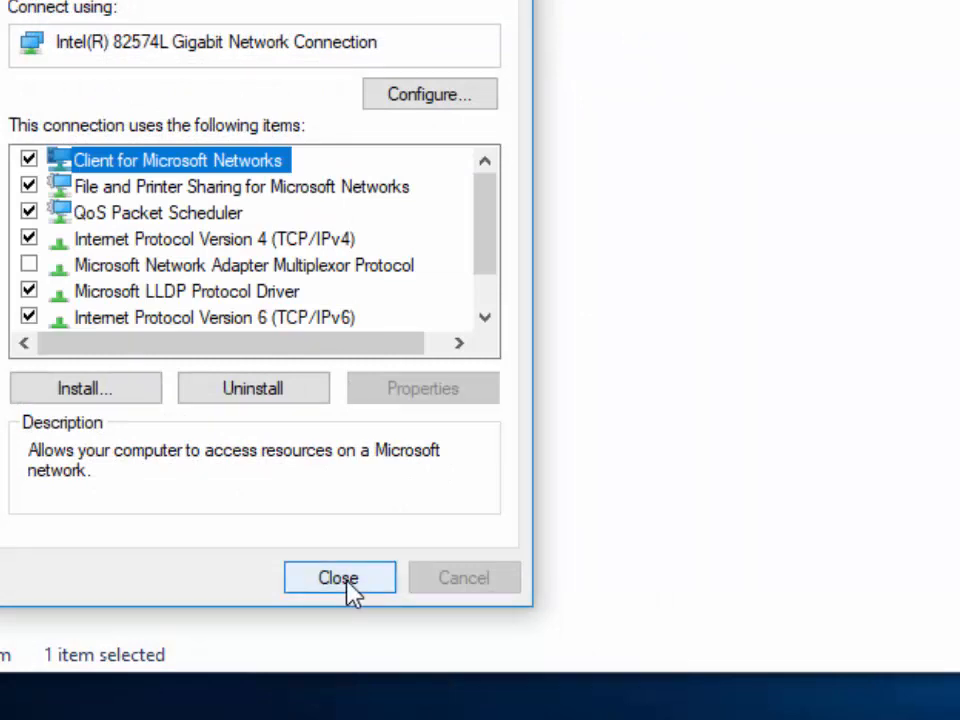
pyautogui.click(338, 577)
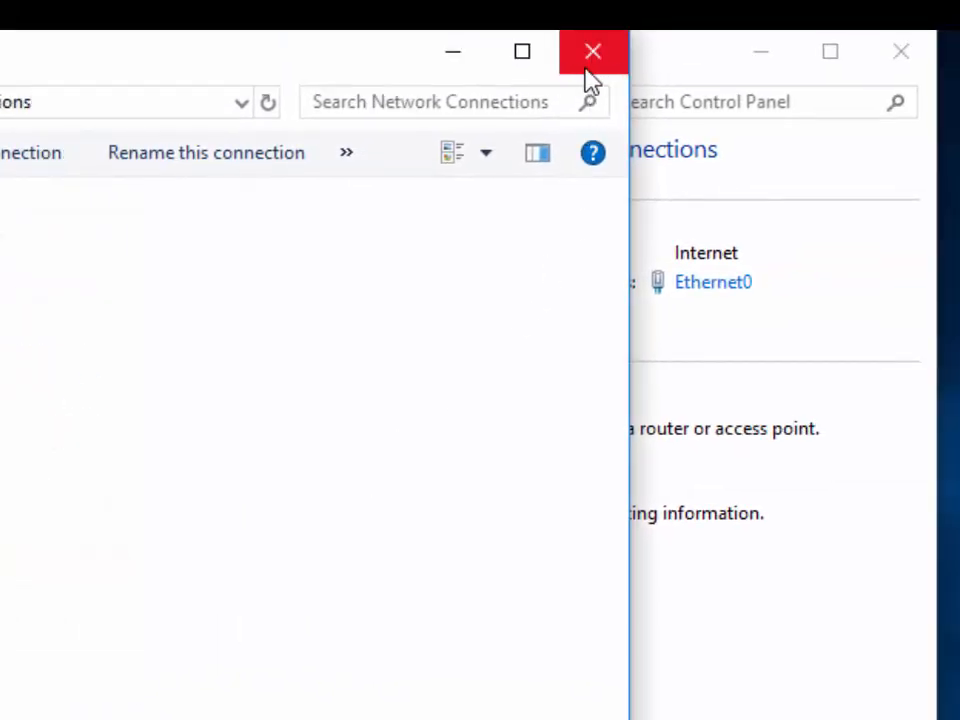
pyautogui.click(593, 51)
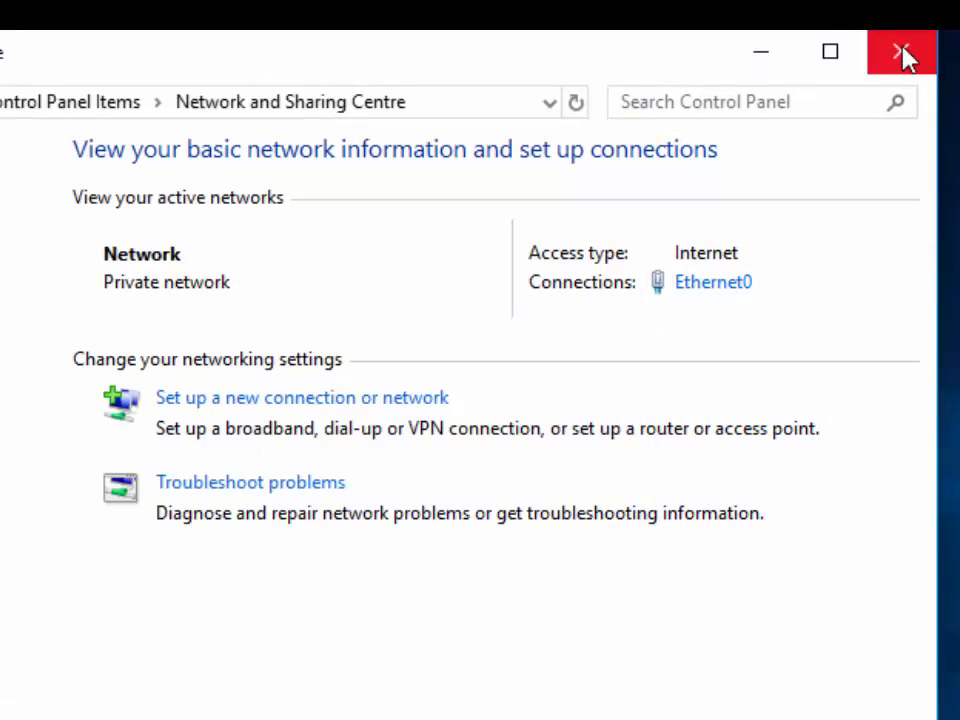
pyautogui.click(900, 52)
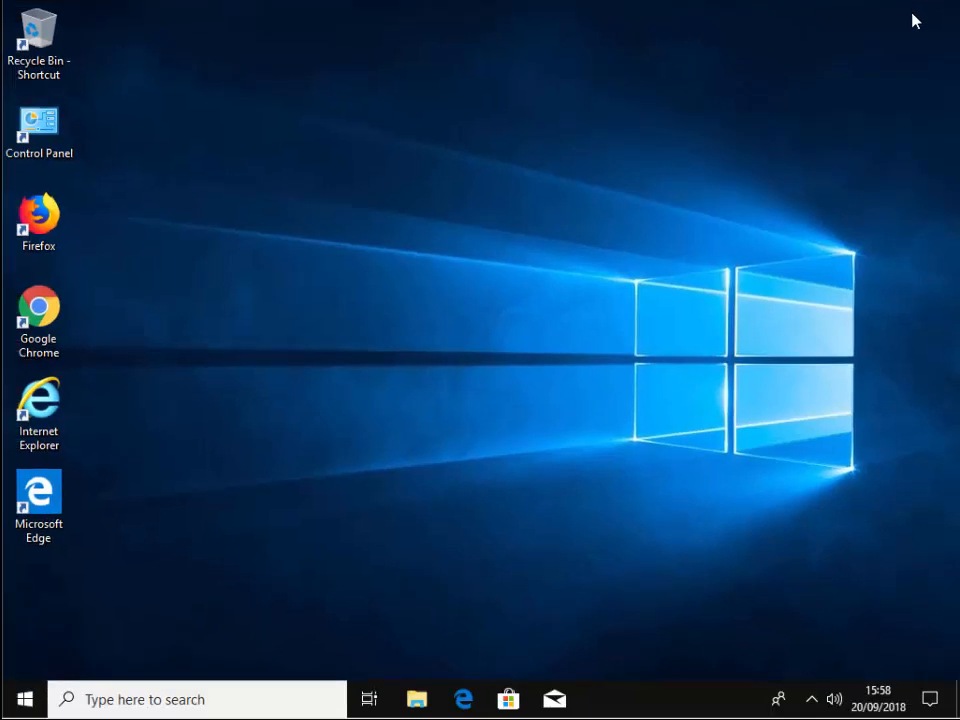
pyautogui.moveTo(840, 137)
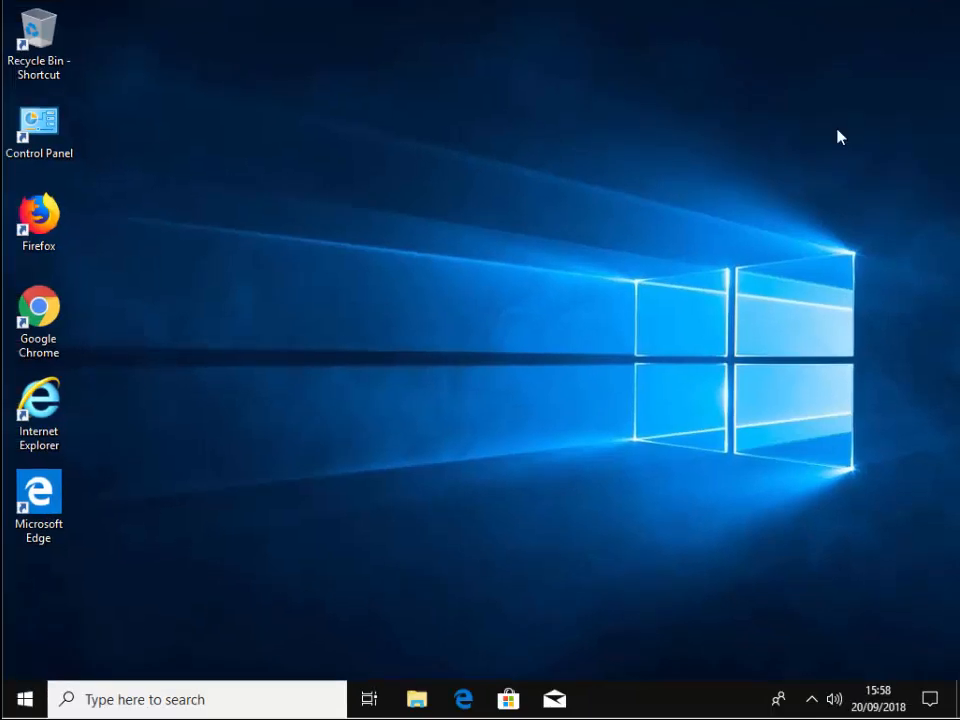
# Reopen Control Panel, switch to Large icons view, and open Network and Sharing Centre
pyautogui.click(16, 698)
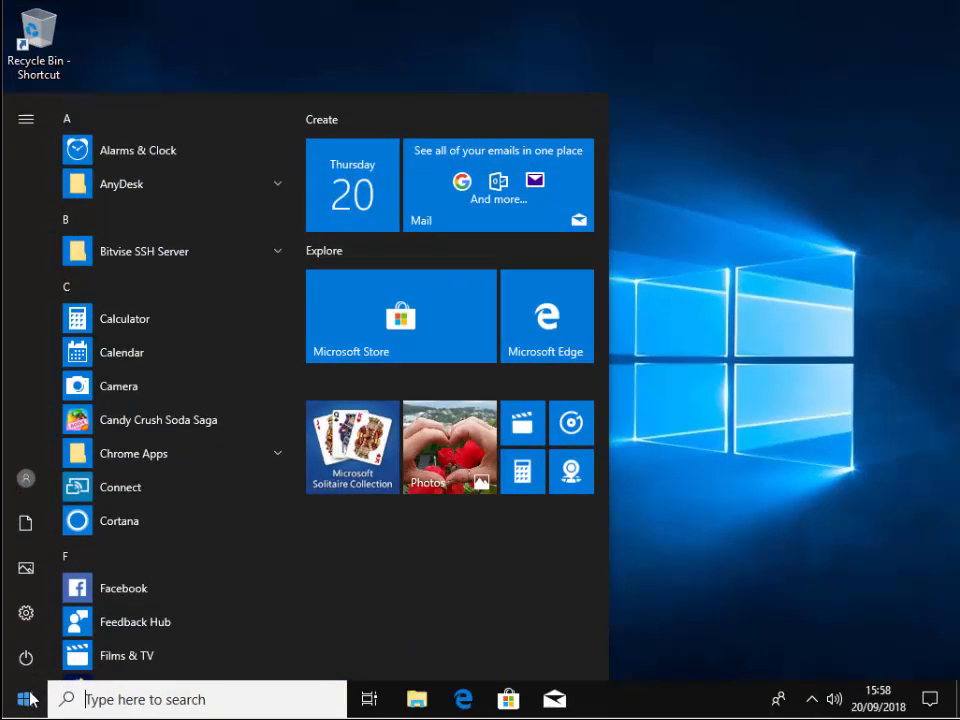
pyautogui.write('control p')
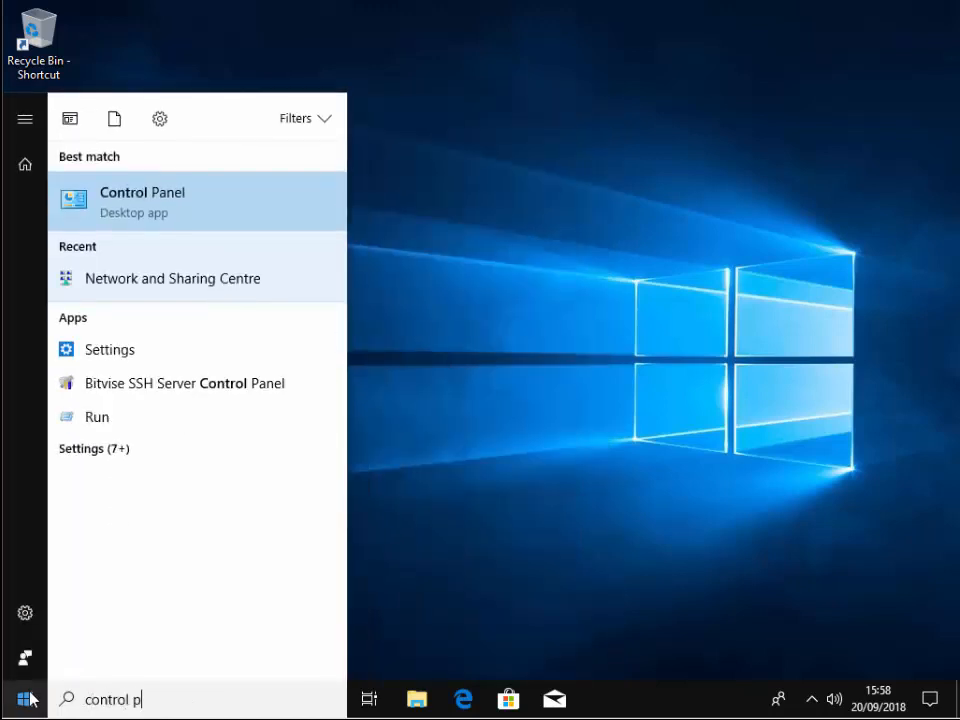
pyautogui.write('anel')
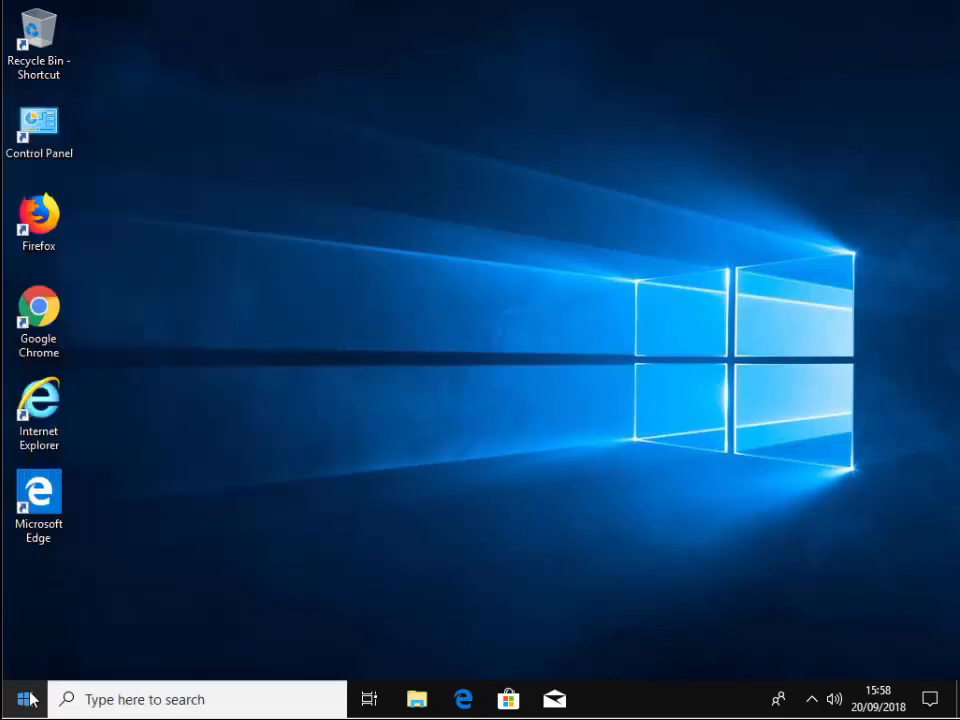
pyautogui.doubleClick(38, 132)
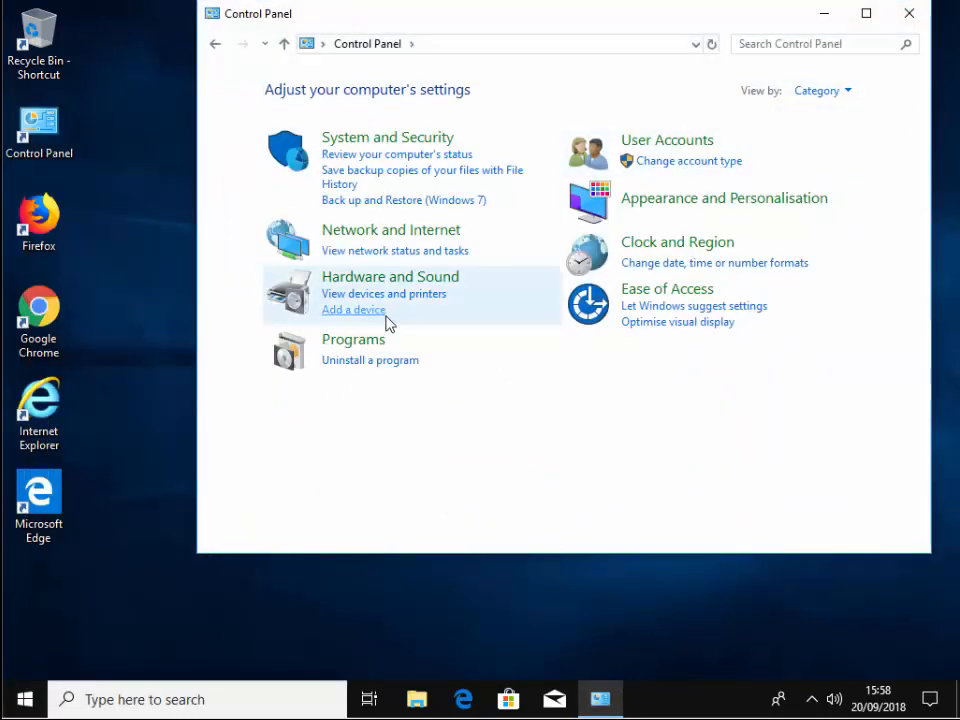
pyautogui.click(390, 229)
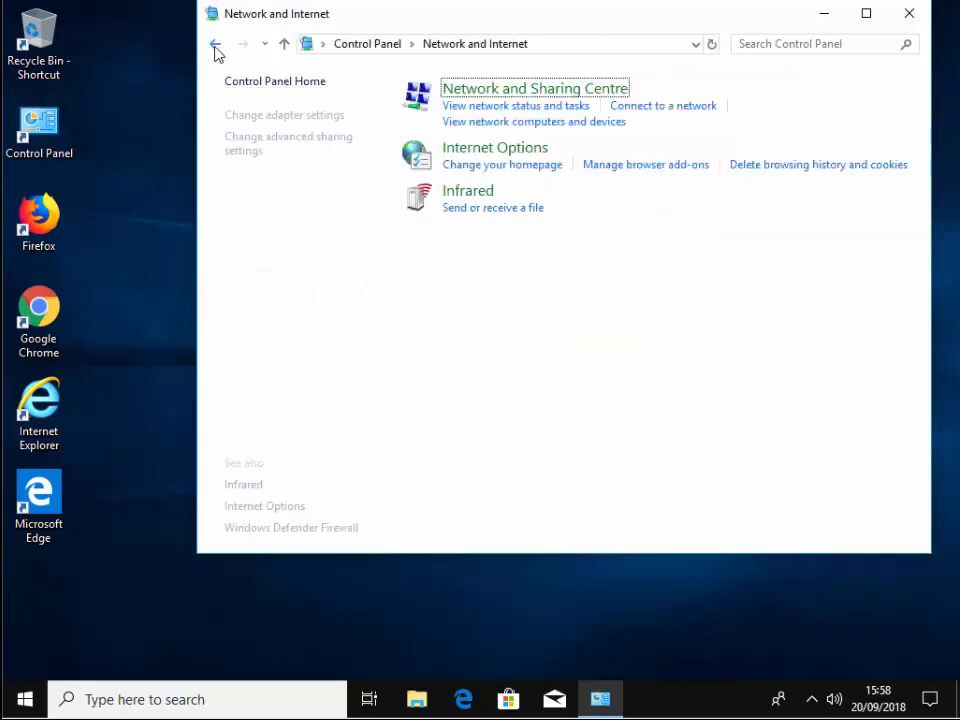
pyautogui.click(215, 43)
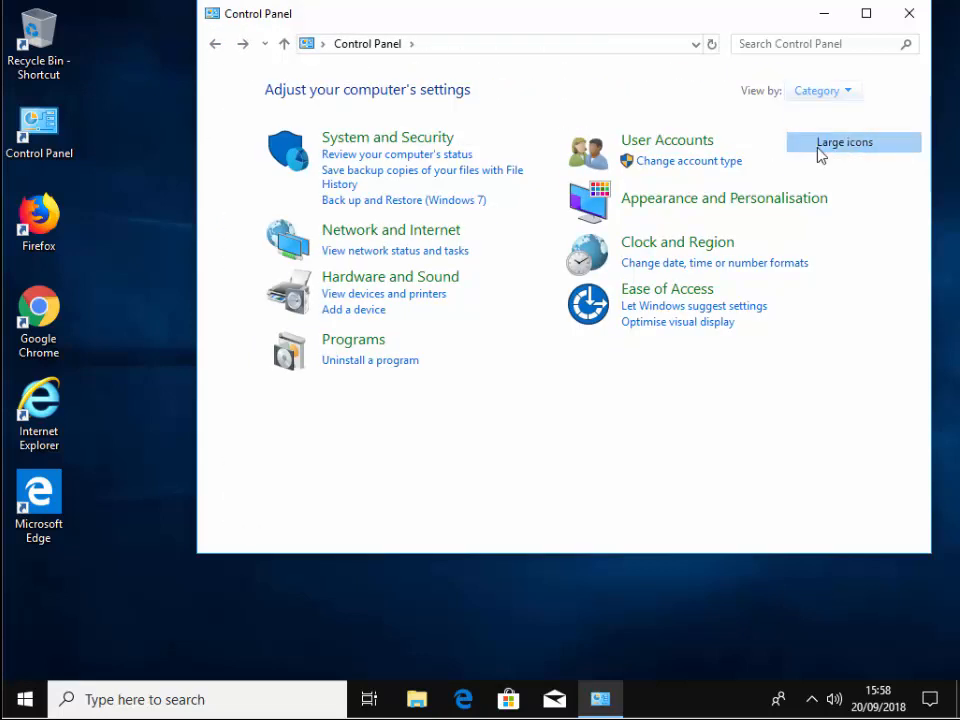
pyautogui.click(844, 142)
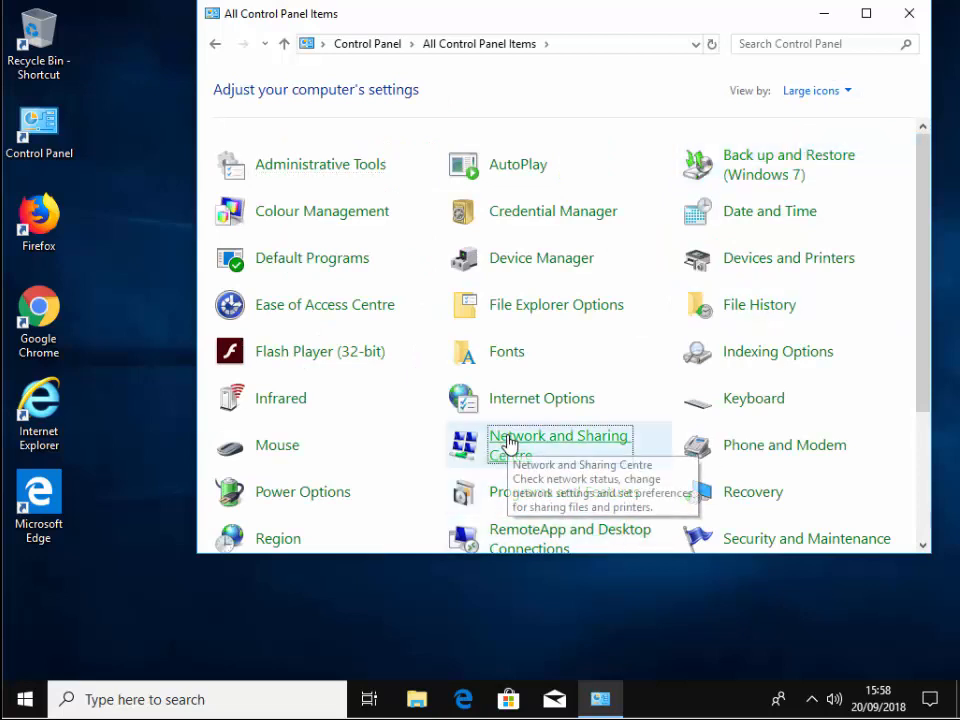
pyautogui.click(558, 445)
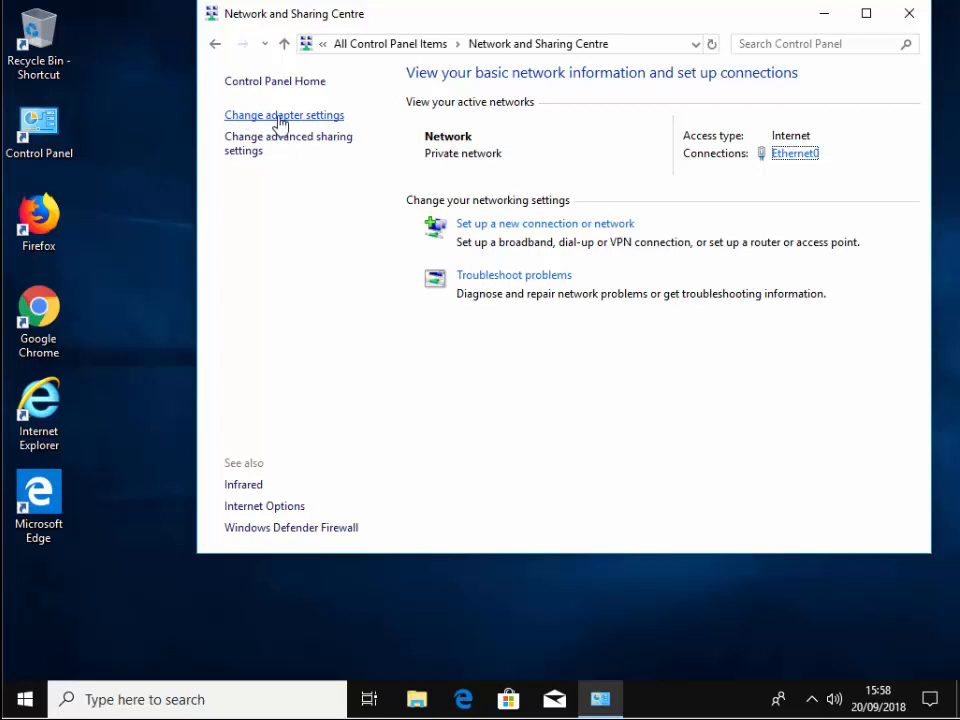
# Open Ethernet0's Properties from the adapter list and select Internet Protocol Version 4 (TCP/IPv4)
pyautogui.click(284, 115)
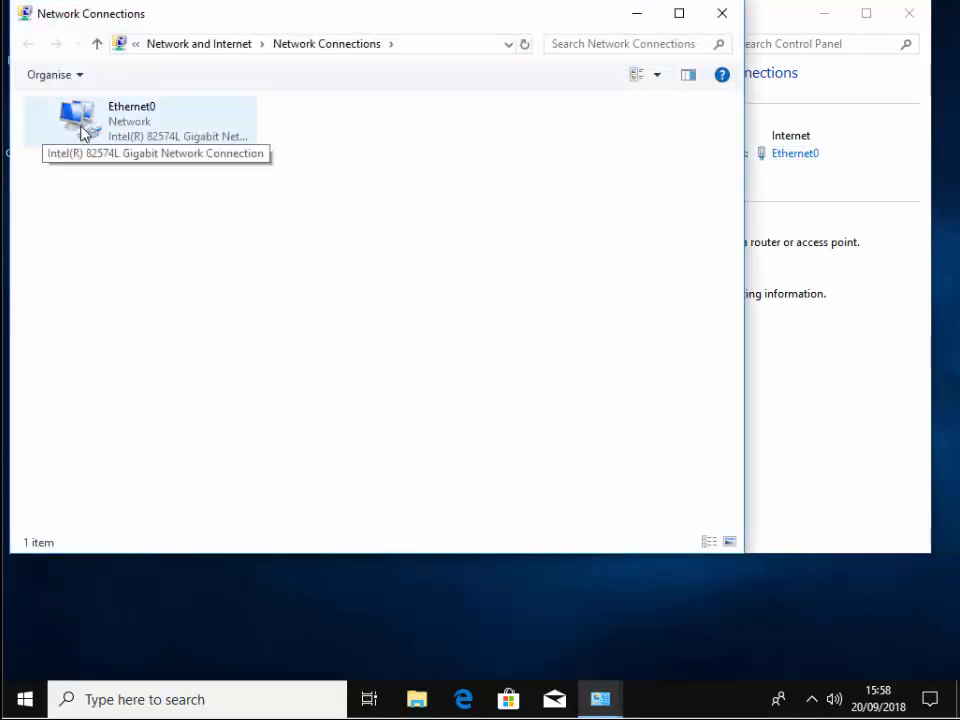
pyautogui.rightClick(85, 120)
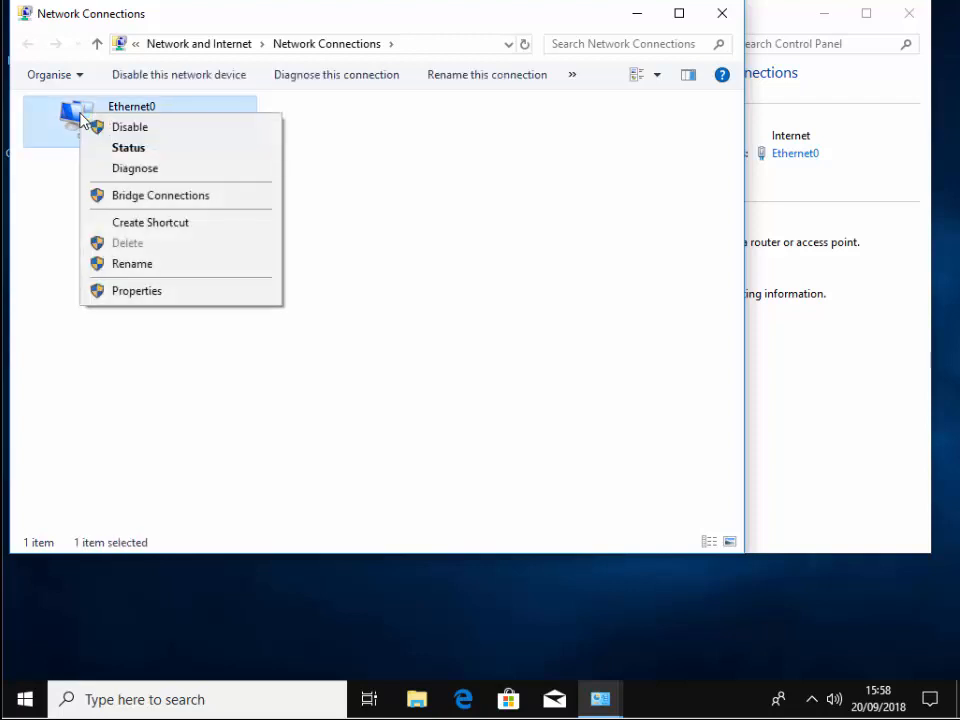
pyautogui.moveTo(137, 290)
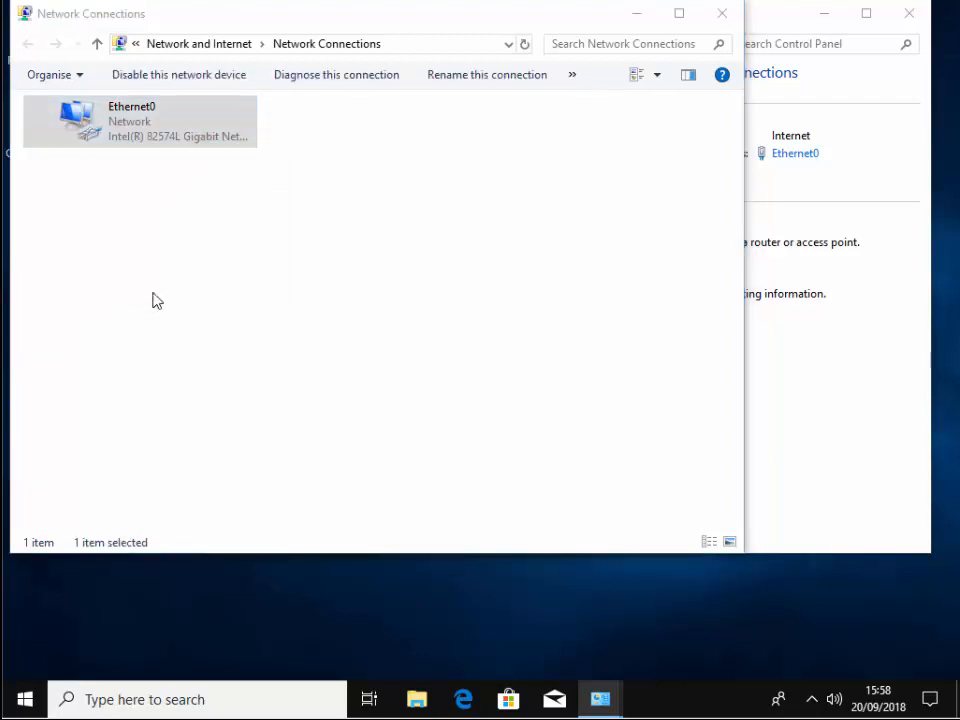
pyautogui.doubleClick(139, 121)
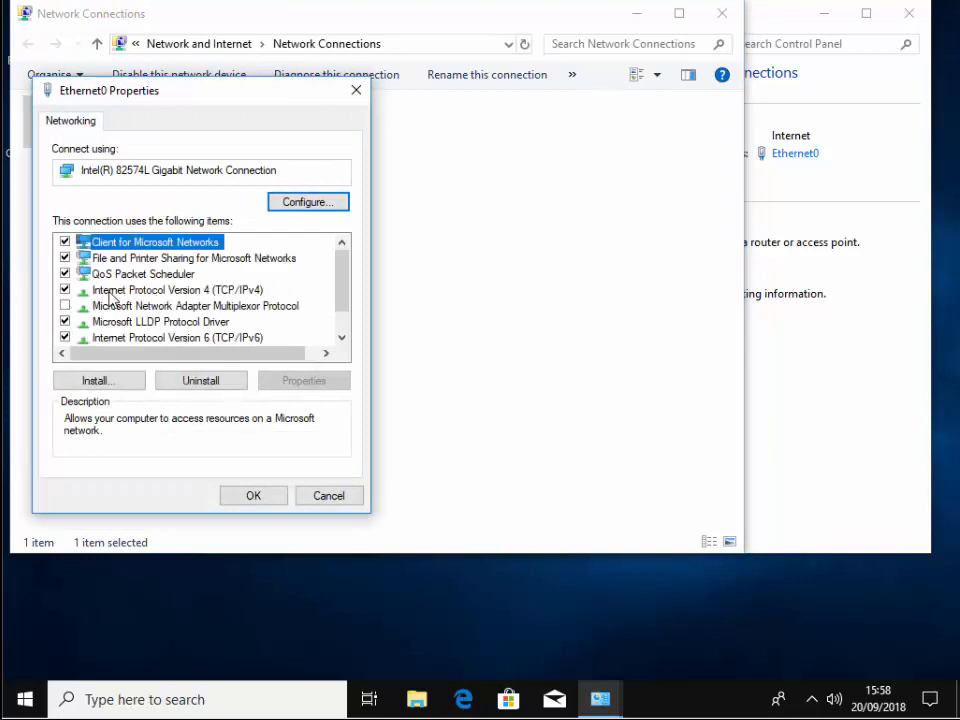
pyautogui.moveTo(232, 297)
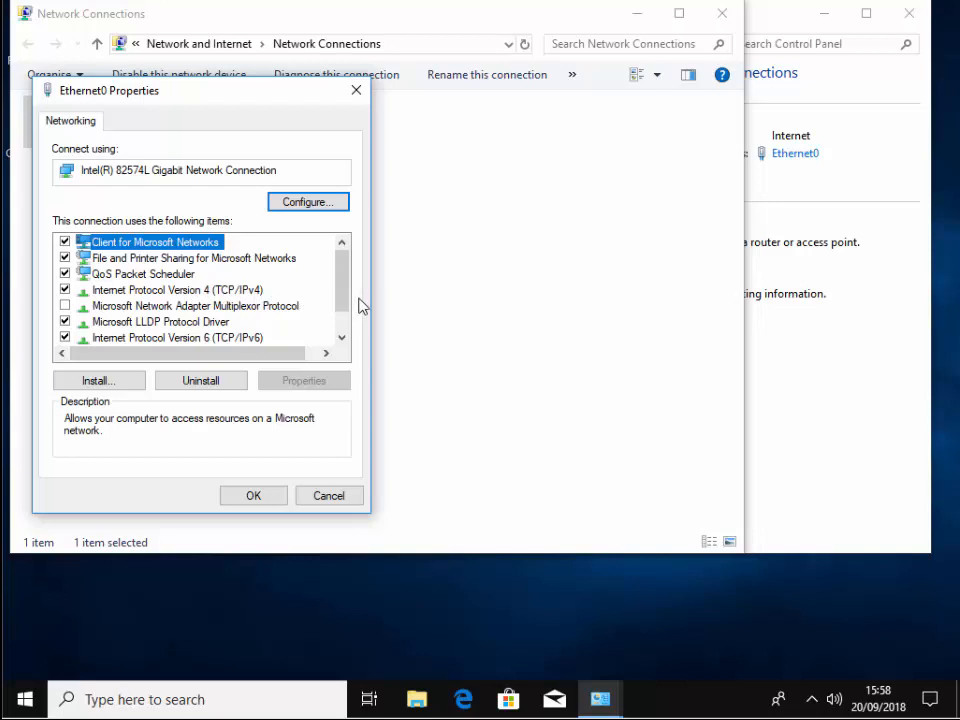
pyautogui.moveTo(170, 300)
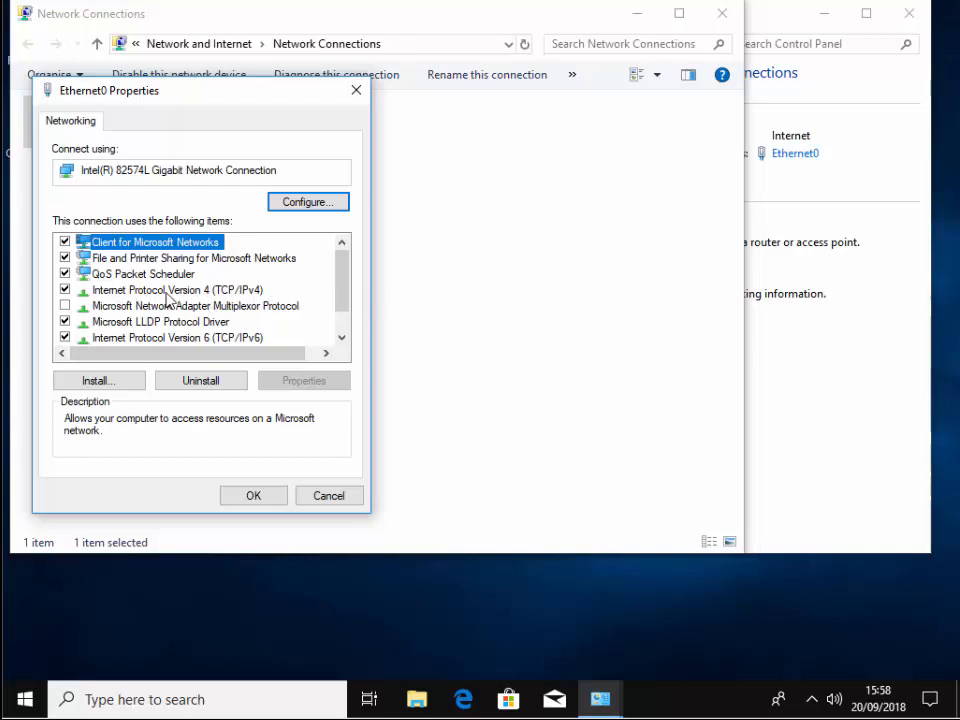
pyautogui.click(178, 289)
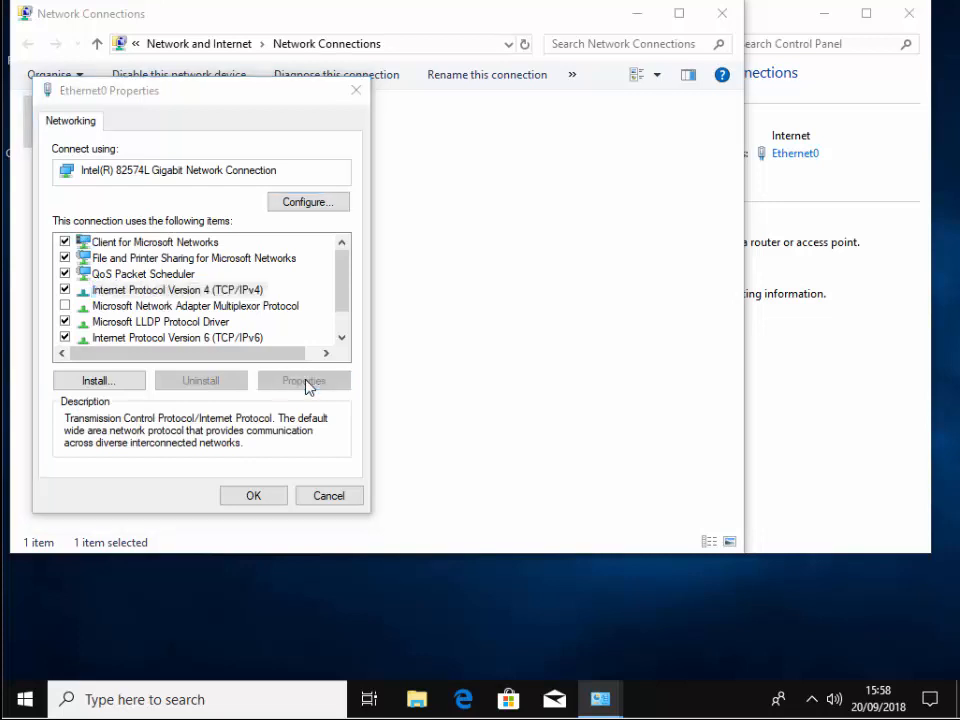
# Reopen Ethernet0's IPv4 properties, confirm automatic IP and DNS, and close the dialogs
pyautogui.click(304, 380)
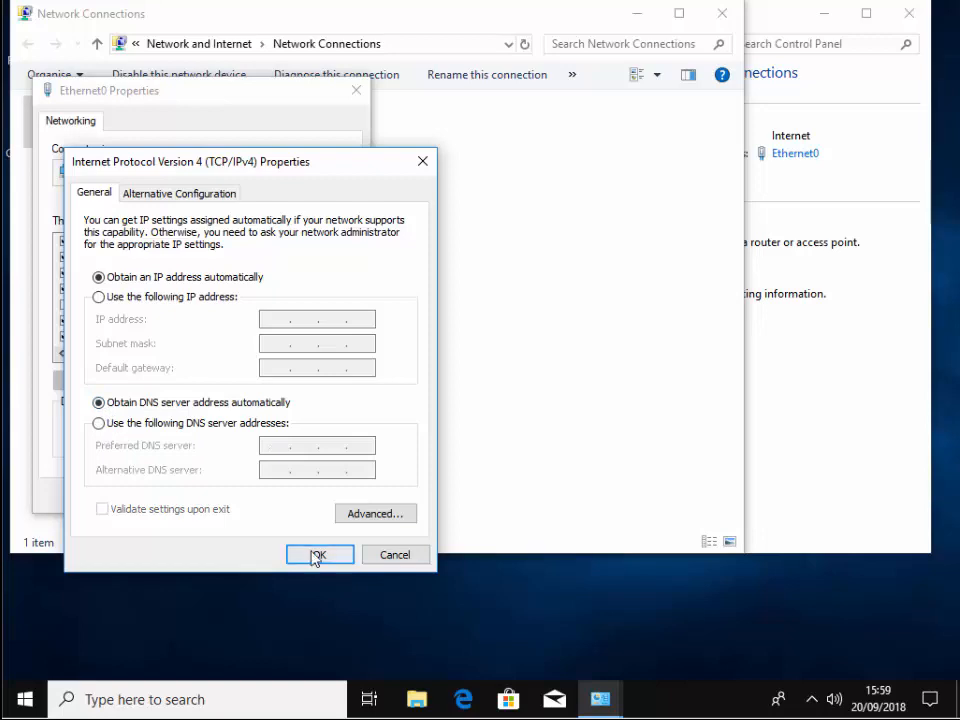
pyautogui.click(319, 554)
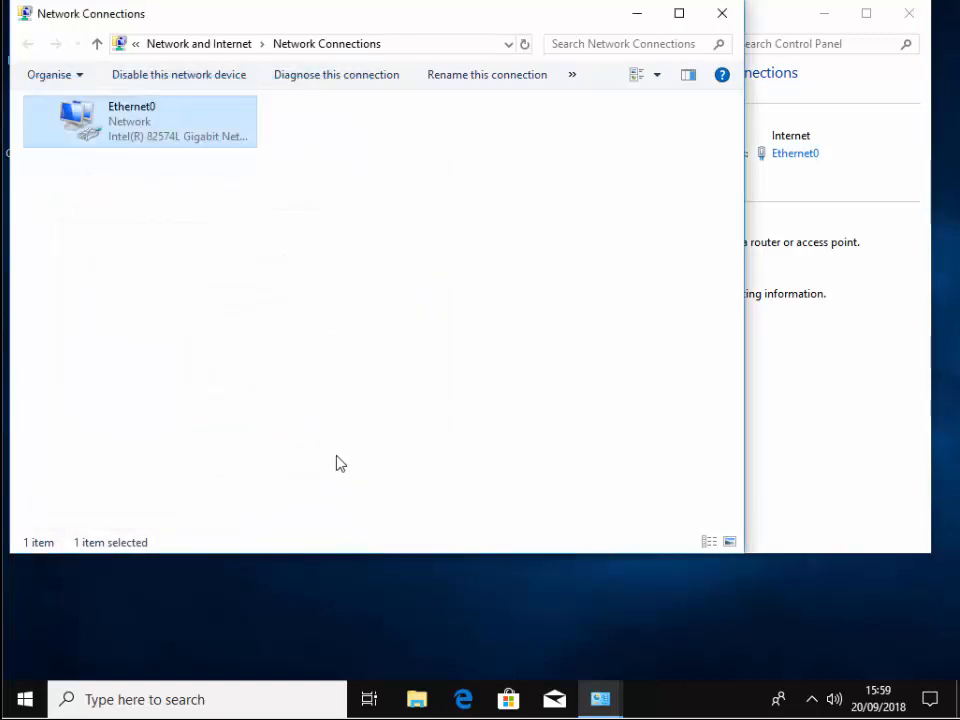
# Close the Network Connections and Network and Sharing Centre windows
pyautogui.click(721, 13)
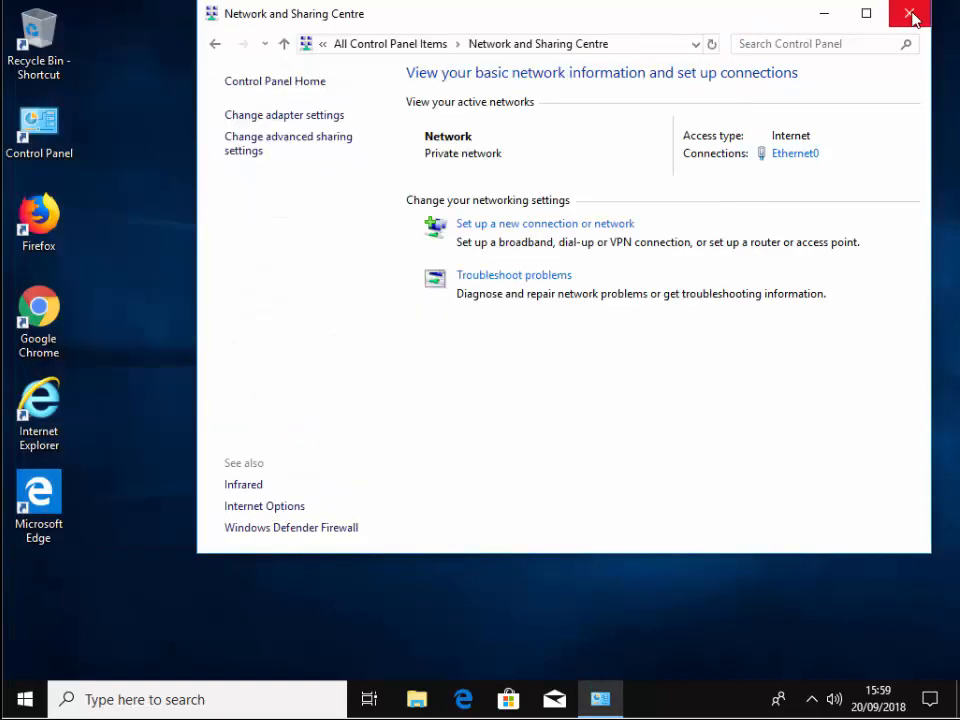
pyautogui.click(911, 13)
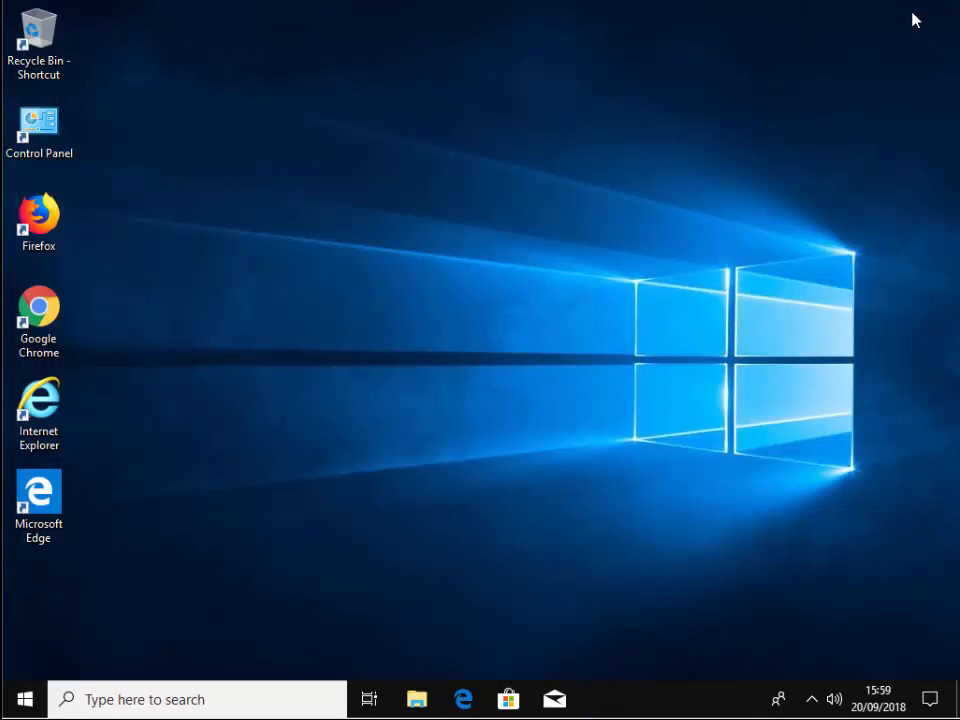